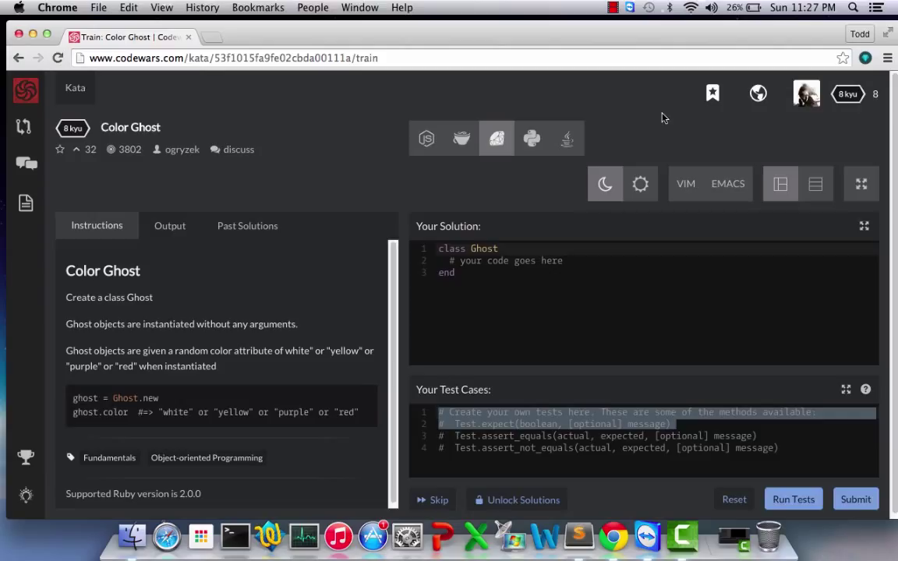
pyautogui.moveTo(634, 120)
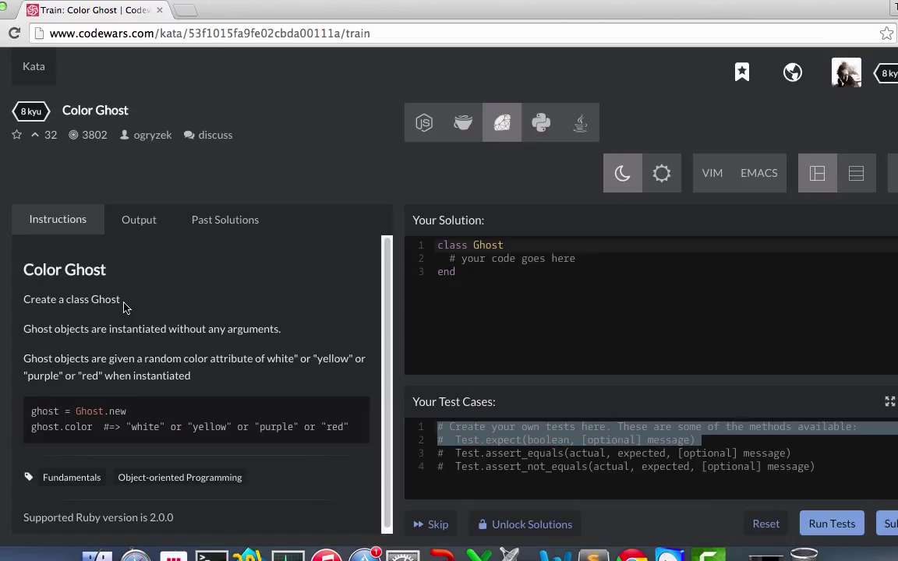
pyautogui.moveTo(92, 441)
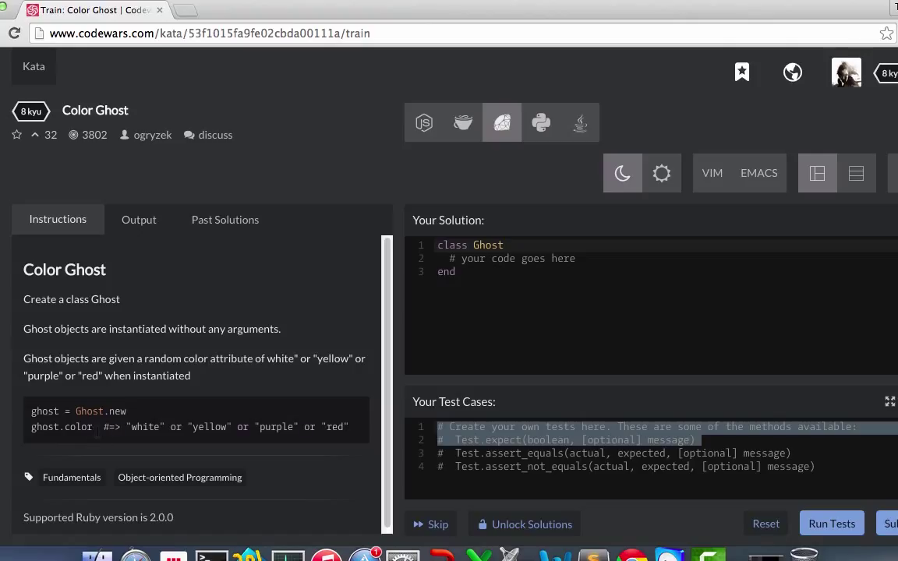
pyautogui.moveTo(164, 452)
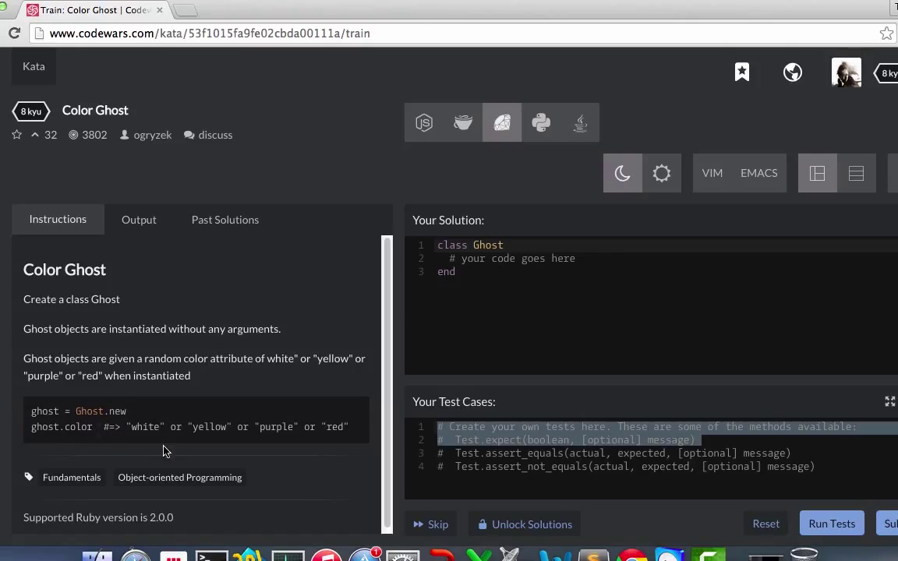
pyautogui.moveTo(199, 442)
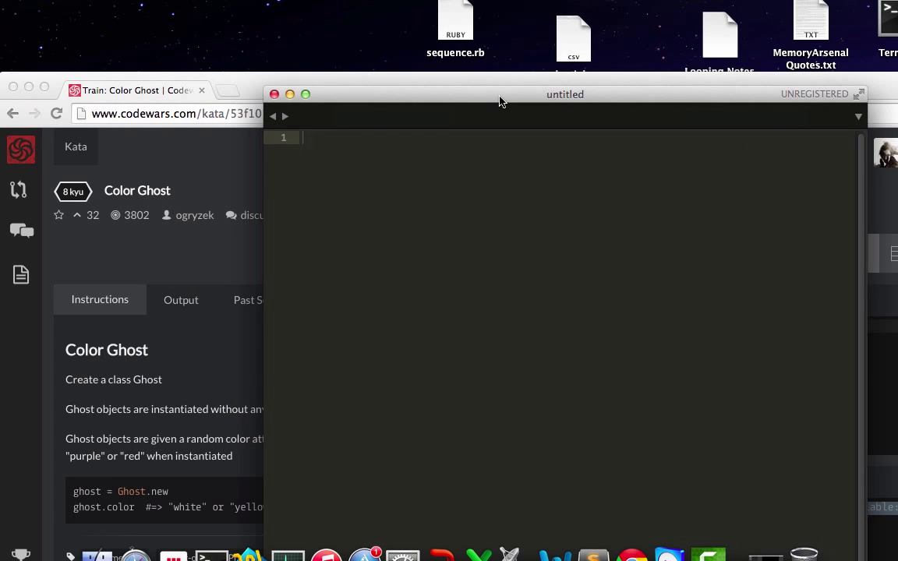
# Step: Save the blank Sublime Text file with the name ghost2 (ghost2.rb on the Desktop)
pyautogui.press('cmd+s')
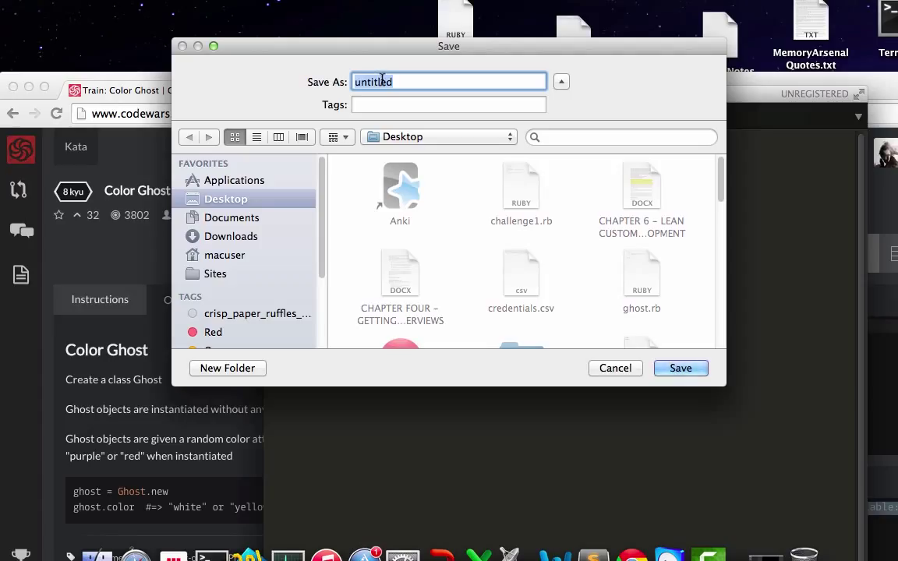
pyautogui.write('ghost2')
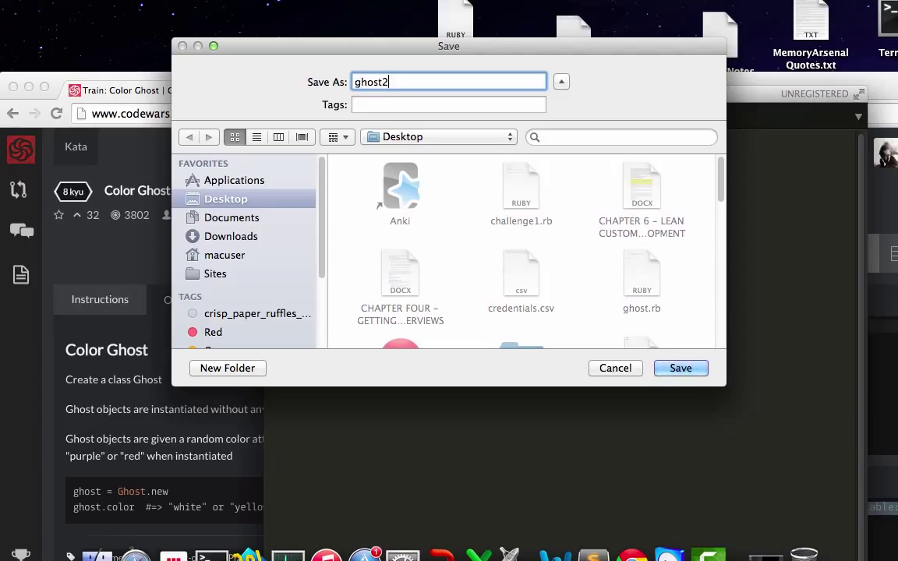
pyautogui.click(681, 368)
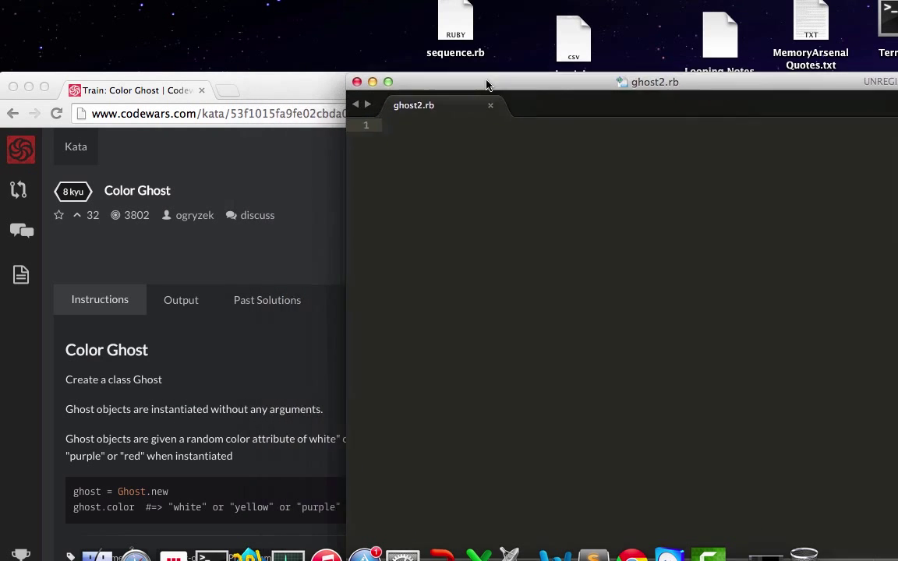
# Step: Write class Ghost with def color and a return_color array starting "white", "Yellow", "red"
pyautogui.moveTo(487, 83); pyautogui.dragTo(491, 154)
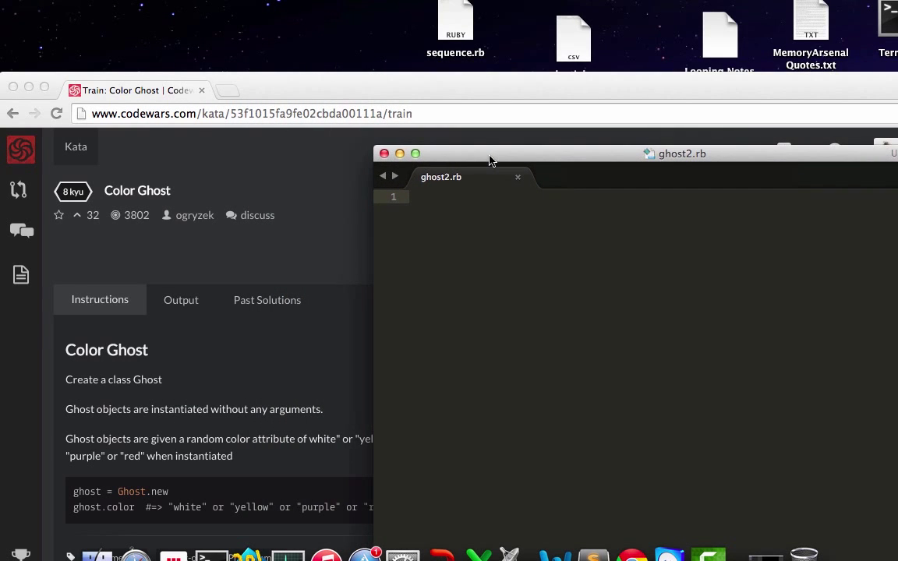
pyautogui.write('class Ghost')
pyautogui.write('en')
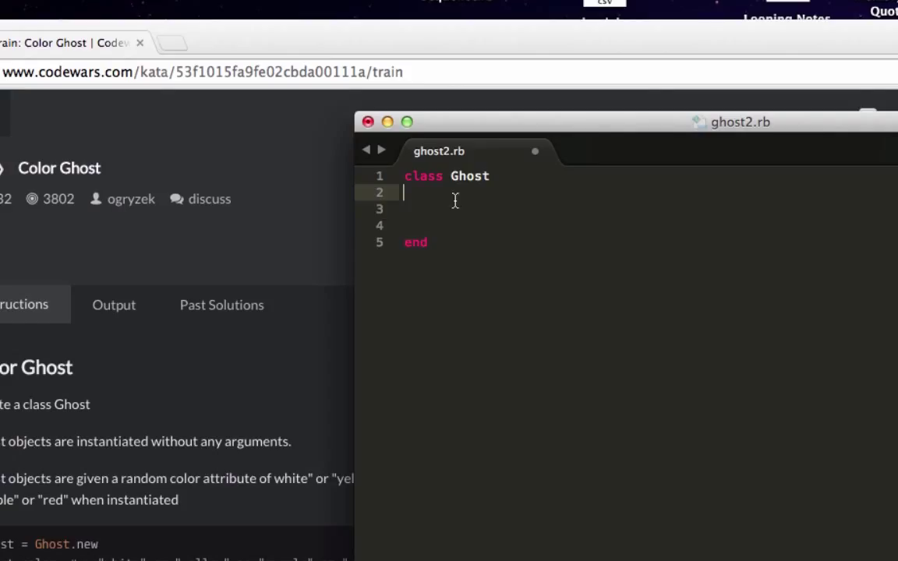
pyautogui.write('def color')
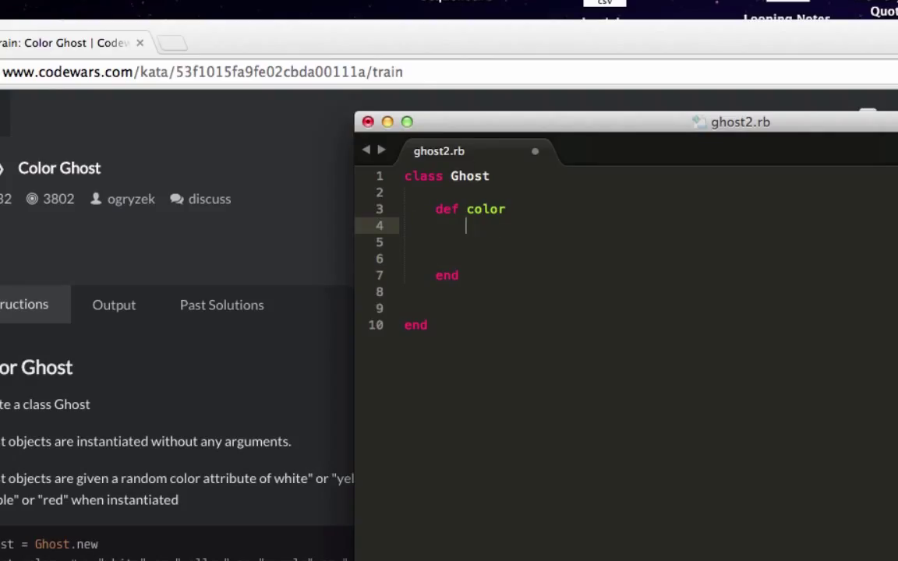
pyautogui.write('return')
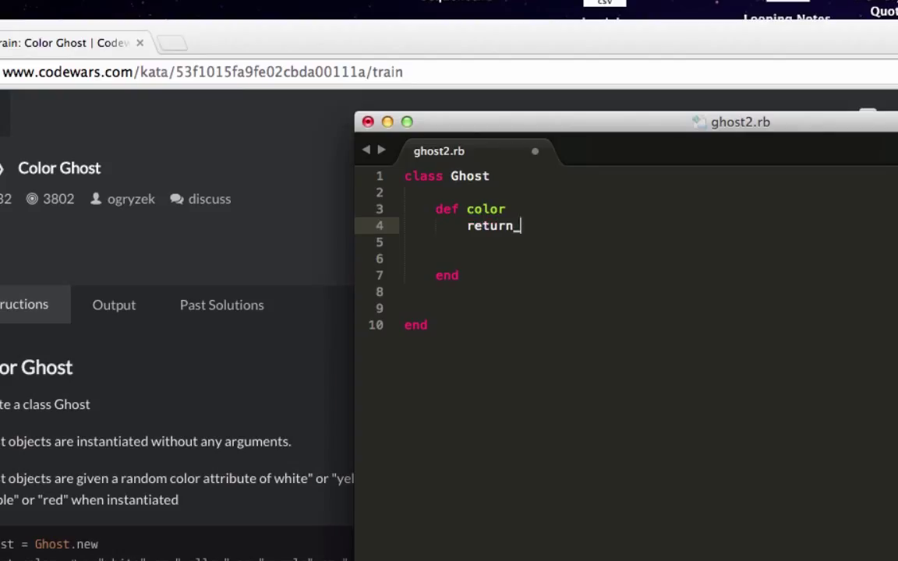
pyautogui.write('color =')
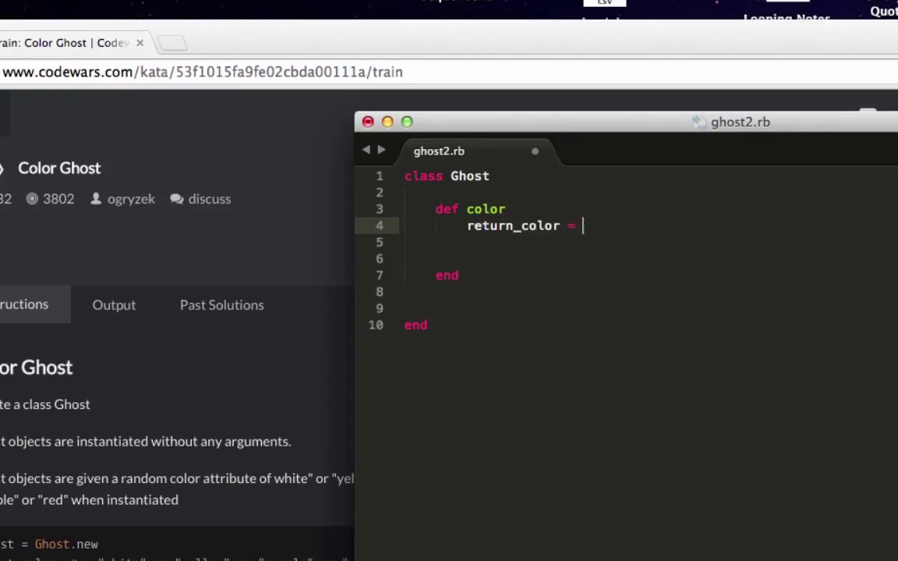
pyautogui.write('[]')
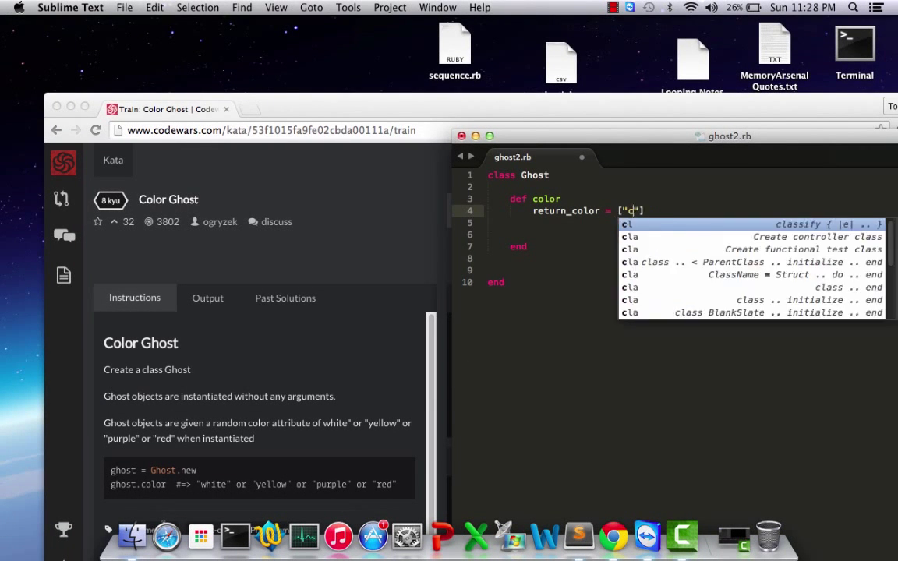
pyautogui.write('white')
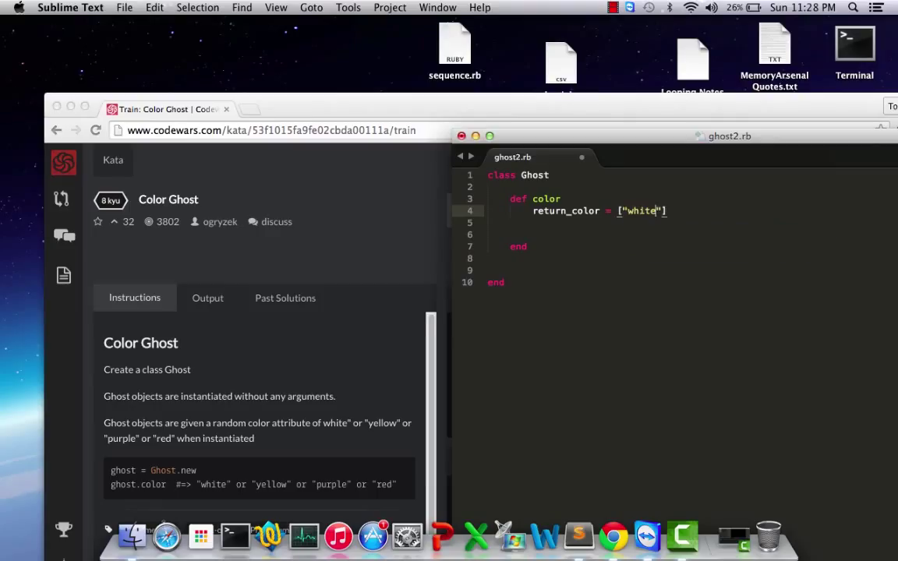
pyautogui.write(', "Yellow", "red",')
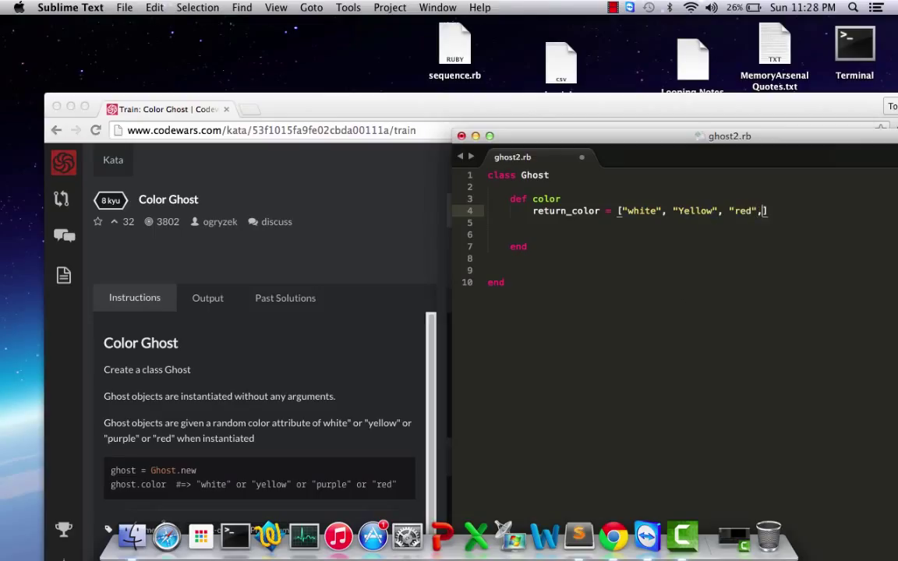
pyautogui.write(':p')
pyautogui.click(690, 222)
pyautogui.write('random_color =')
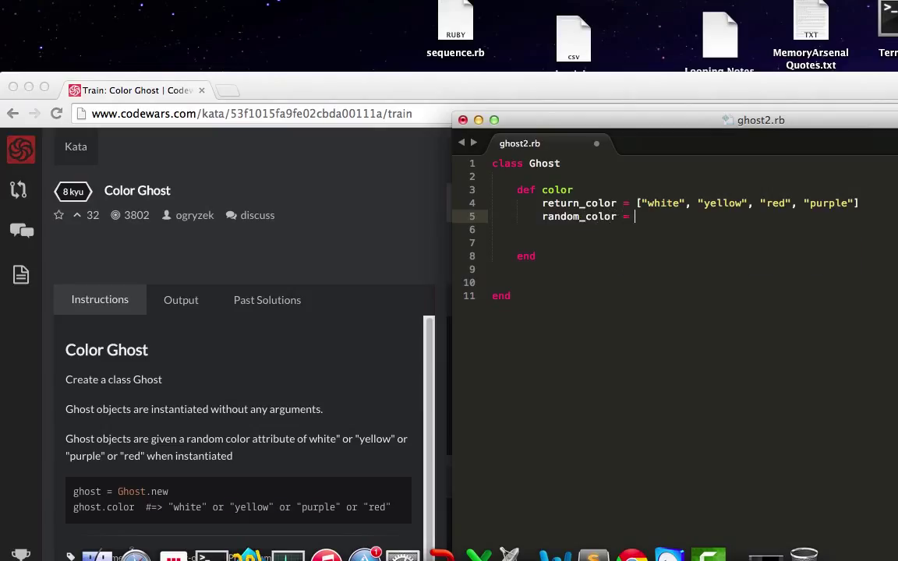
# Step: Add random_color = return_color.sample and return random_color to the color method
pyautogui.write('return.')
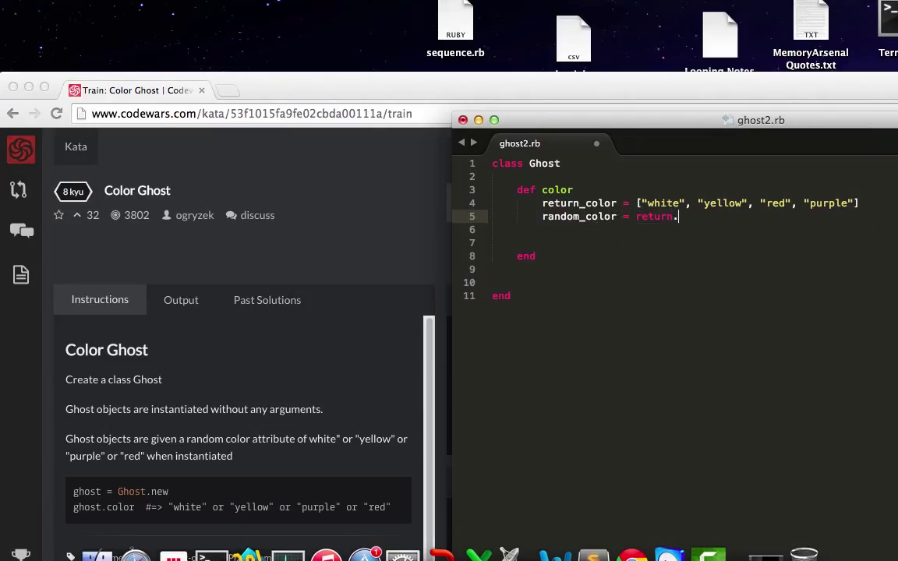
pyautogui.write('_color')
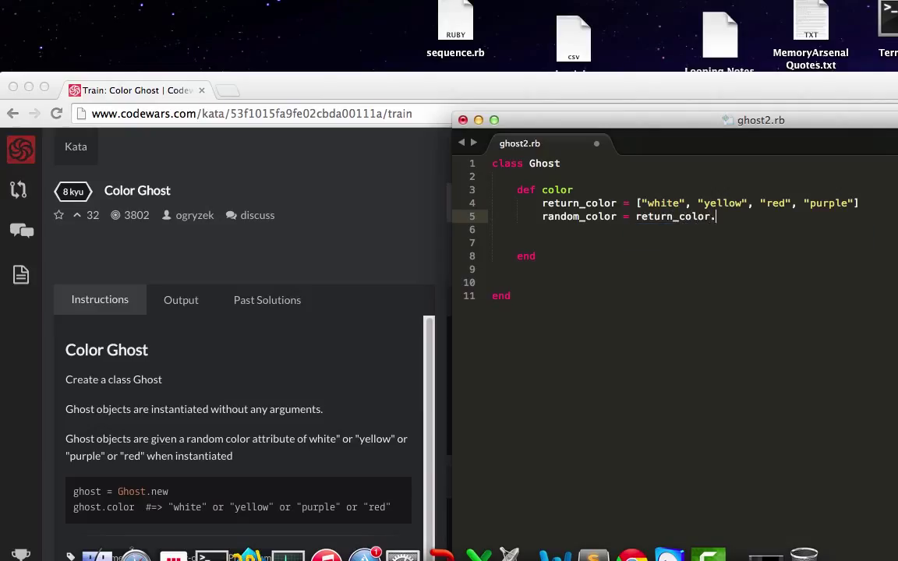
pyautogui.write('sample')
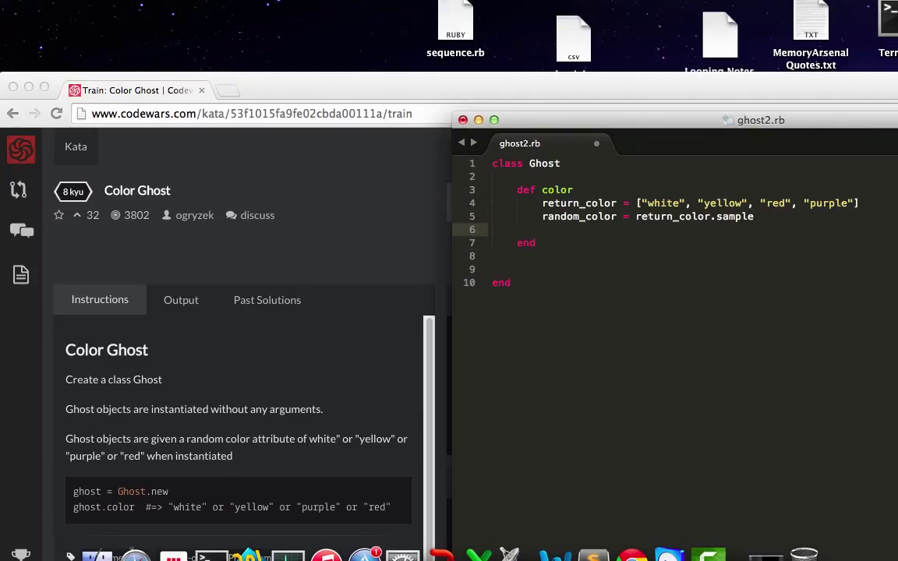
pyautogui.write('return')
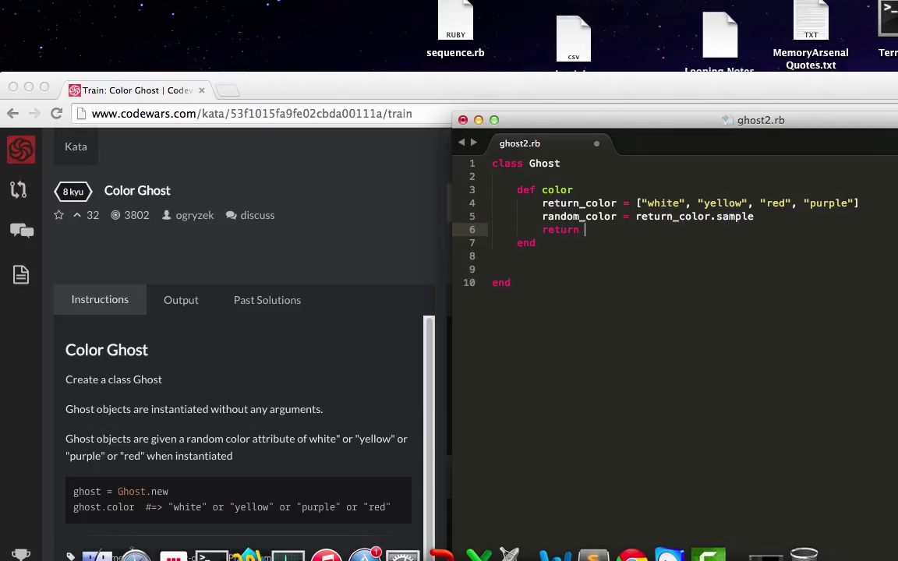
pyautogui.write('ra')
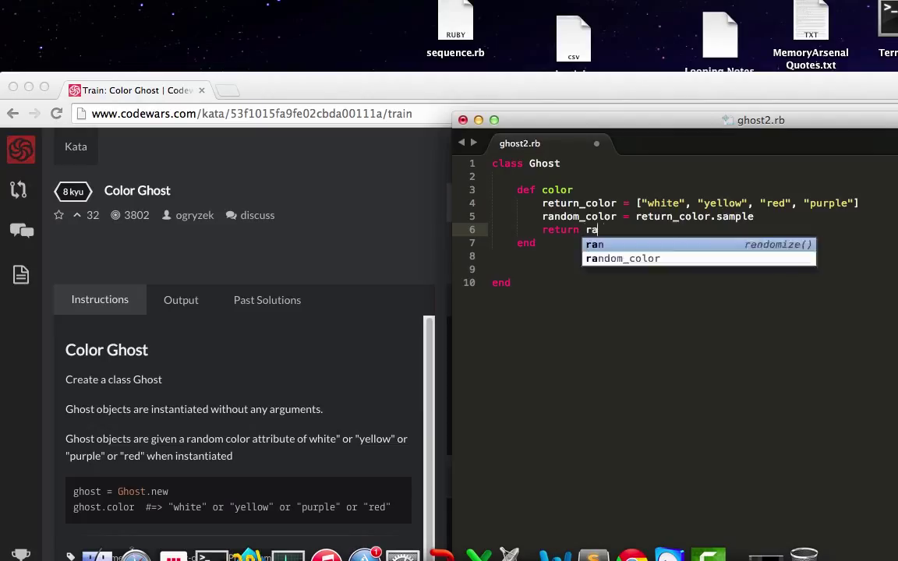
pyautogui.press('Tab')
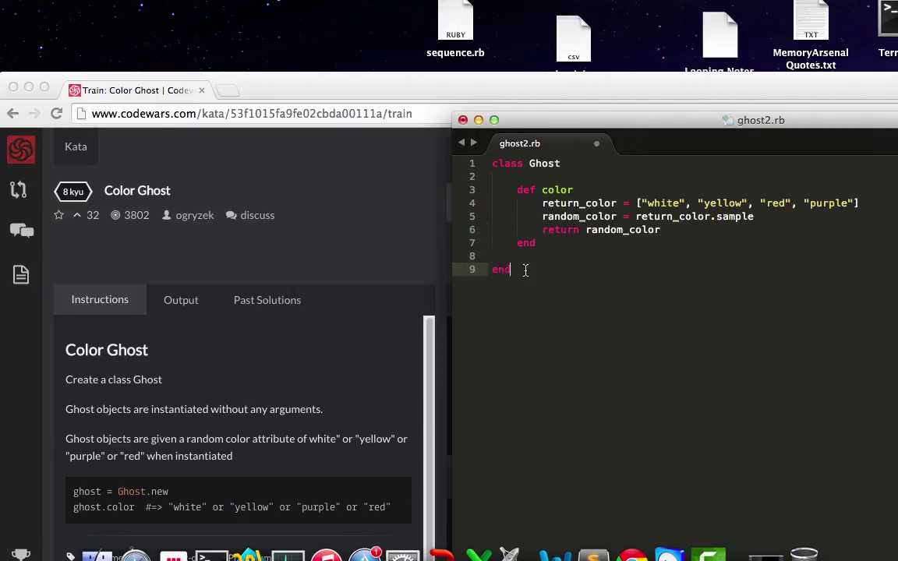
pyautogui.press('Enter')
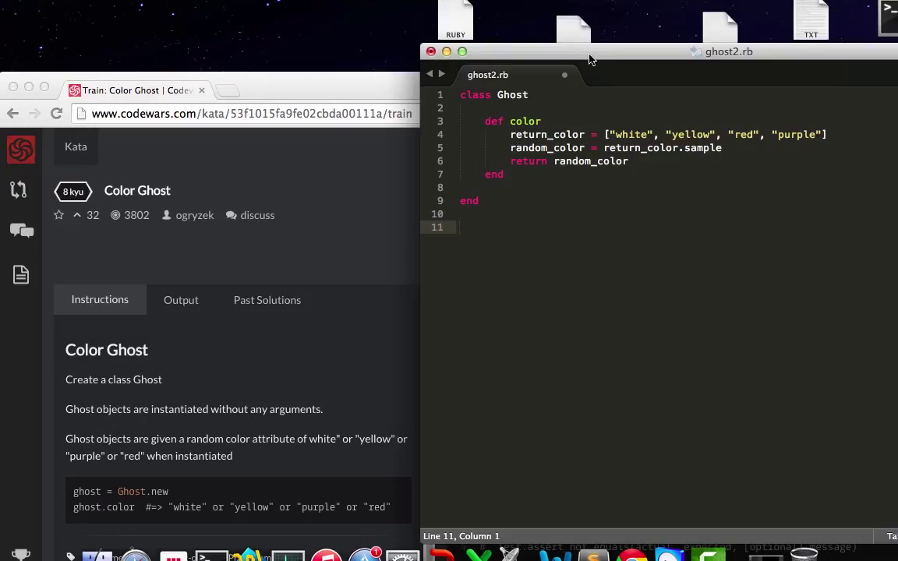
# Step: Append ghost = Ghost.new and puts ghost.color to the end of ghost2.rb
pyautogui.write('ghost = Ghost.n')
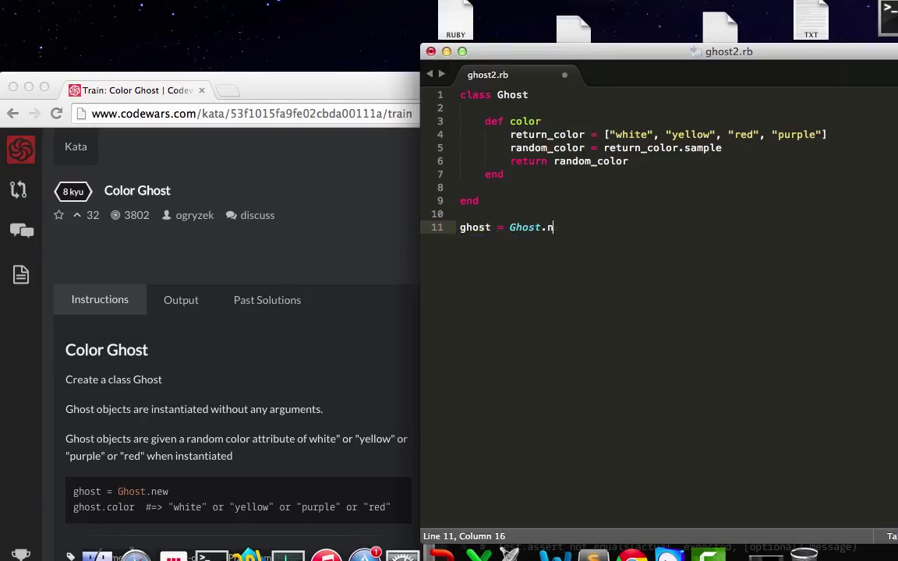
pyautogui.write('ew')
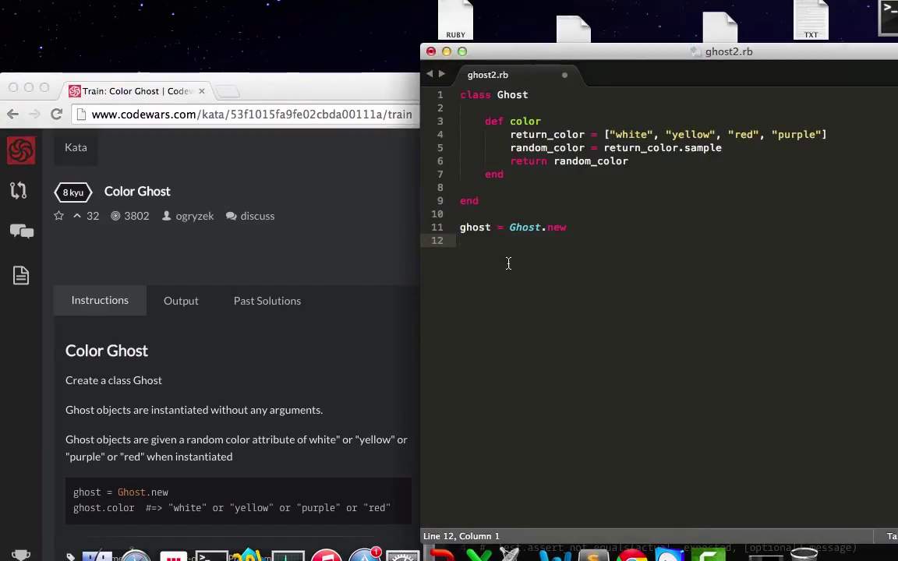
pyautogui.write('puts')
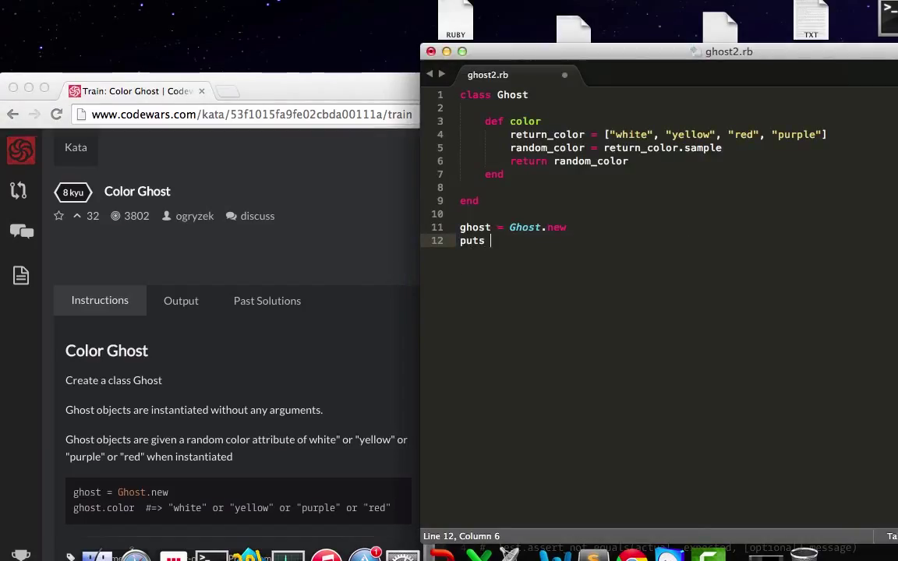
pyautogui.write('ghost.co')
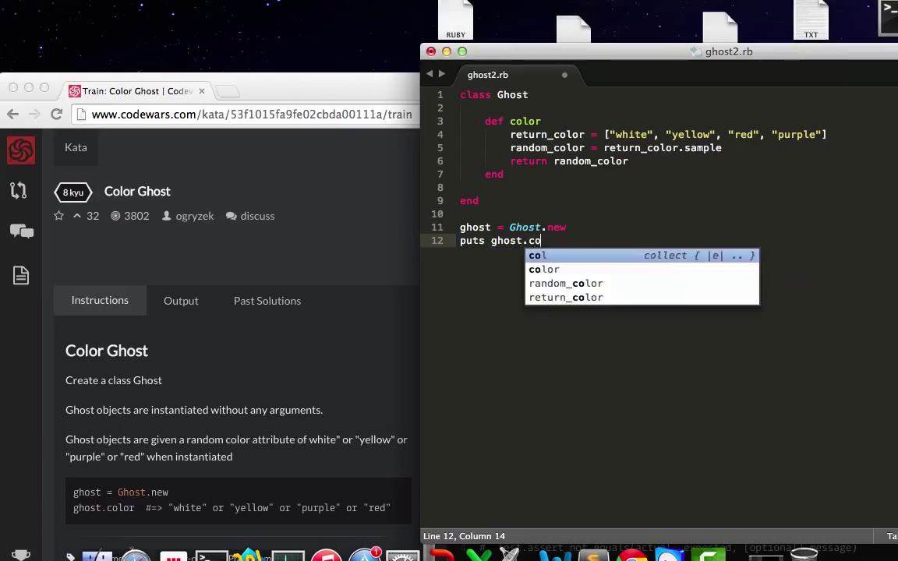
pyautogui.write('lor')
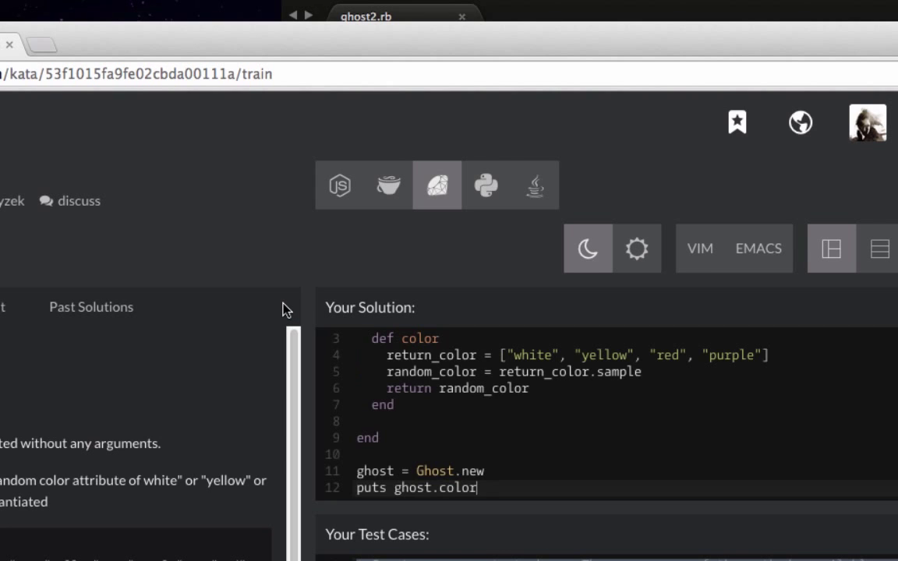
# Step: Scroll down past the pasted Ghost solution to the test cases box
pyautogui.scroll(-3)
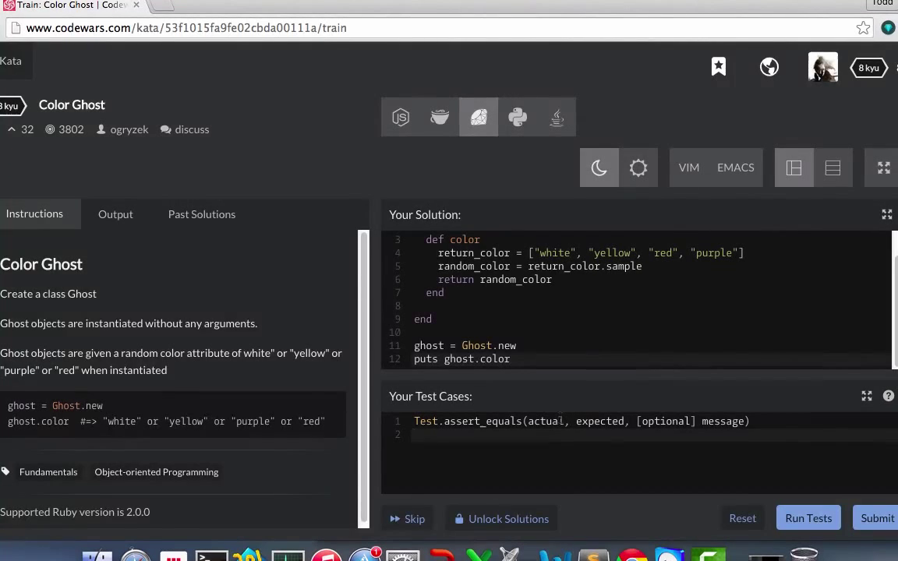
# Step: Select the optional message argument in the sample assert_equals test
pyautogui.doubleClick(546, 421)
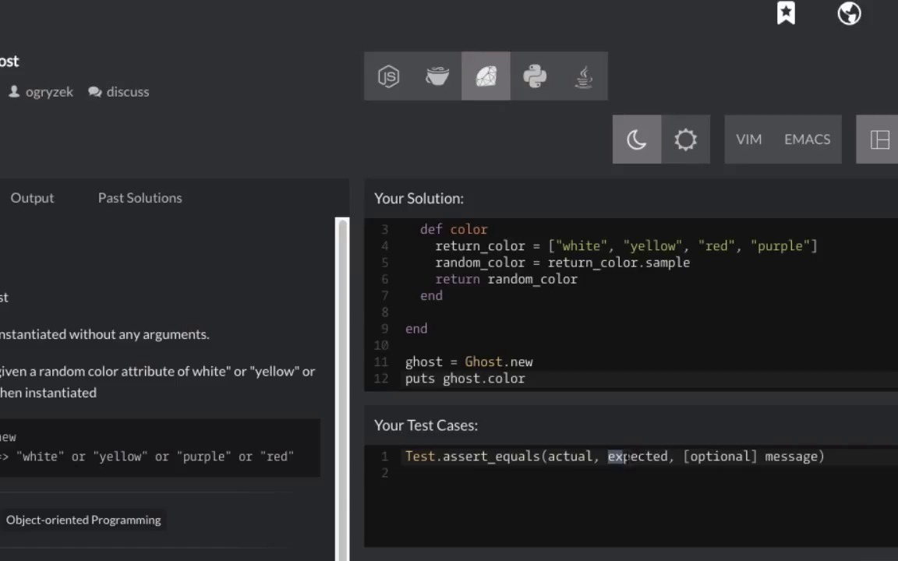
pyautogui.doubleClick(633, 457)
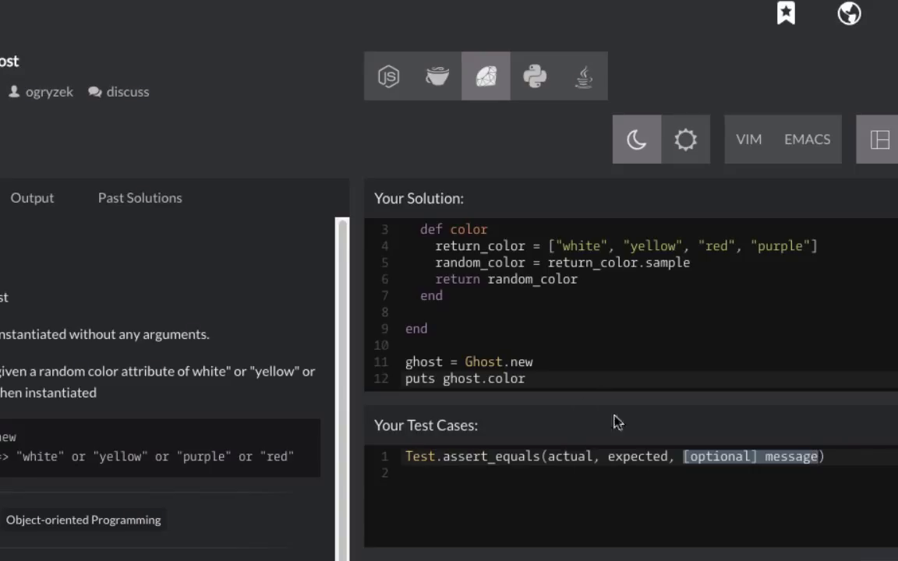
pyautogui.moveTo(768, 433)
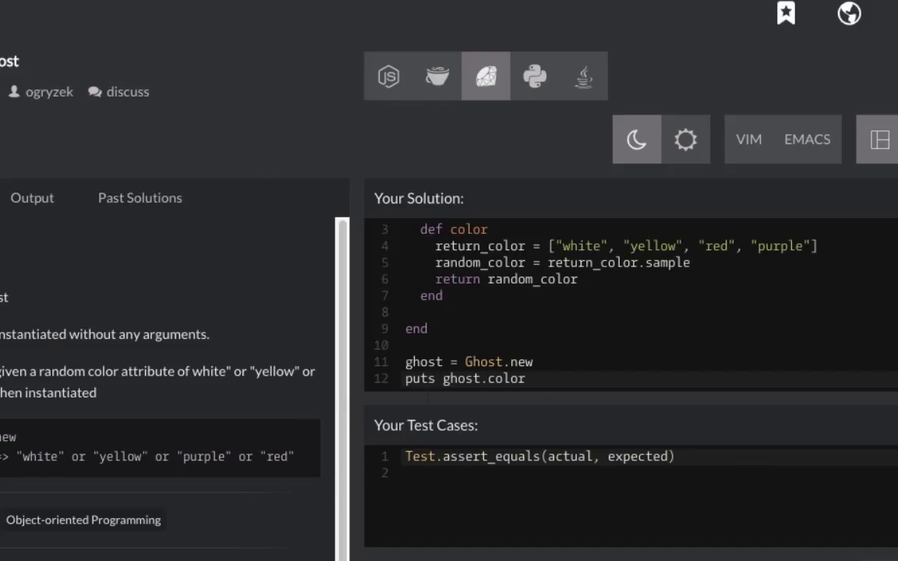
pyautogui.moveTo(352, 468)
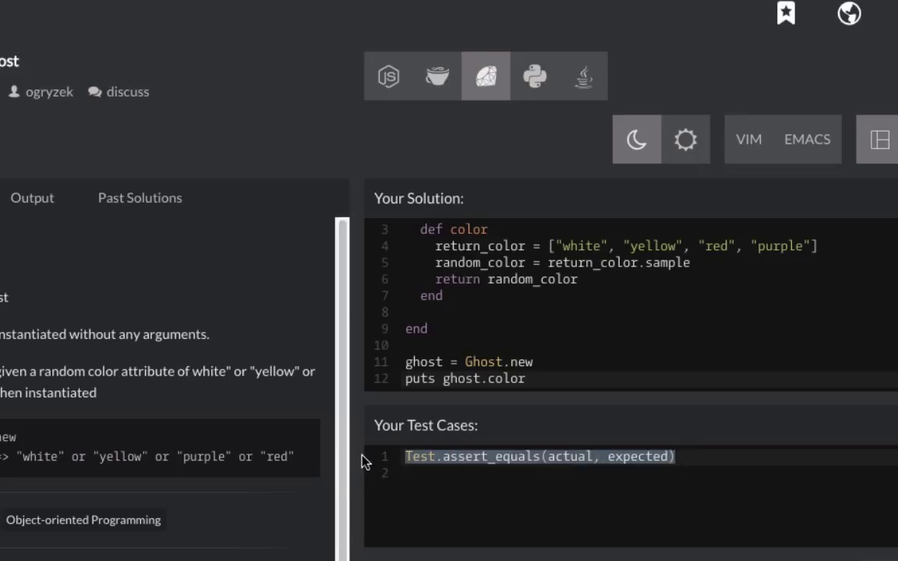
pyautogui.moveTo(371, 461)
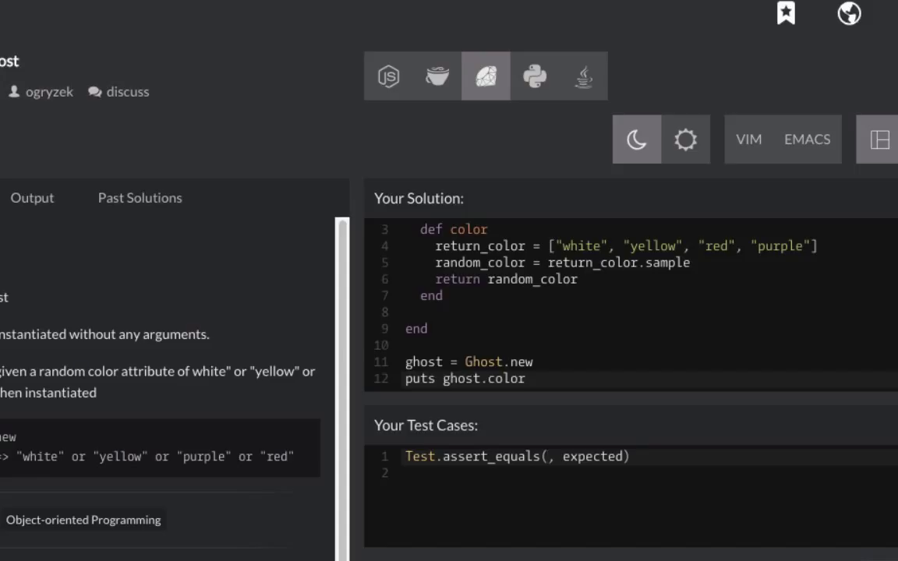
# Step: Replace actual and expected with ("white" || "yellow" || "red" || "purple")
pyautogui.click(546, 456)
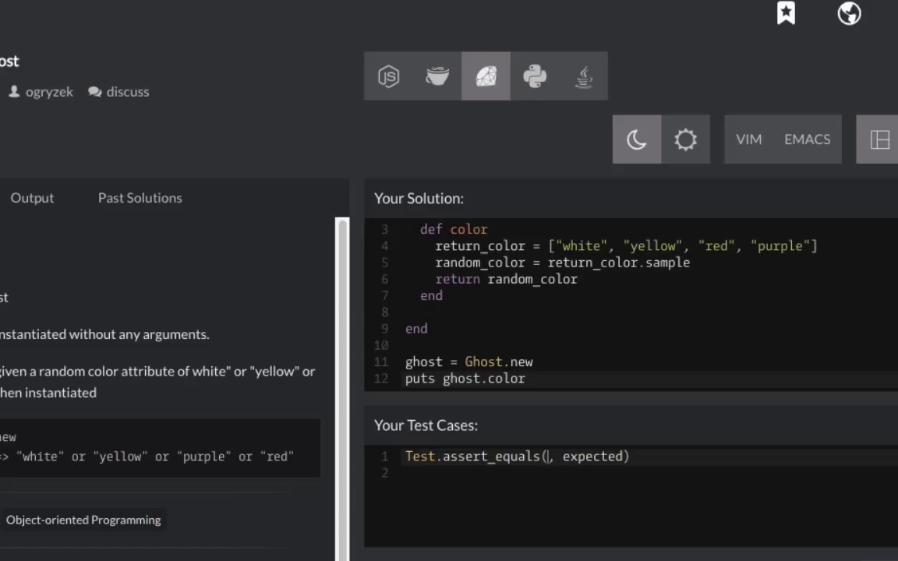
pyautogui.write('"white" ||')
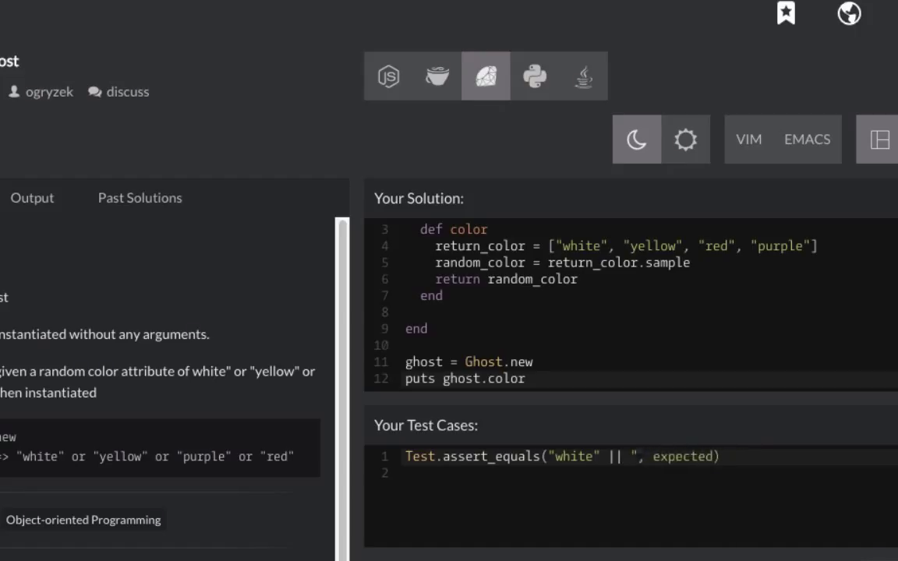
pyautogui.write('"yellow" || "red" || "purple")')
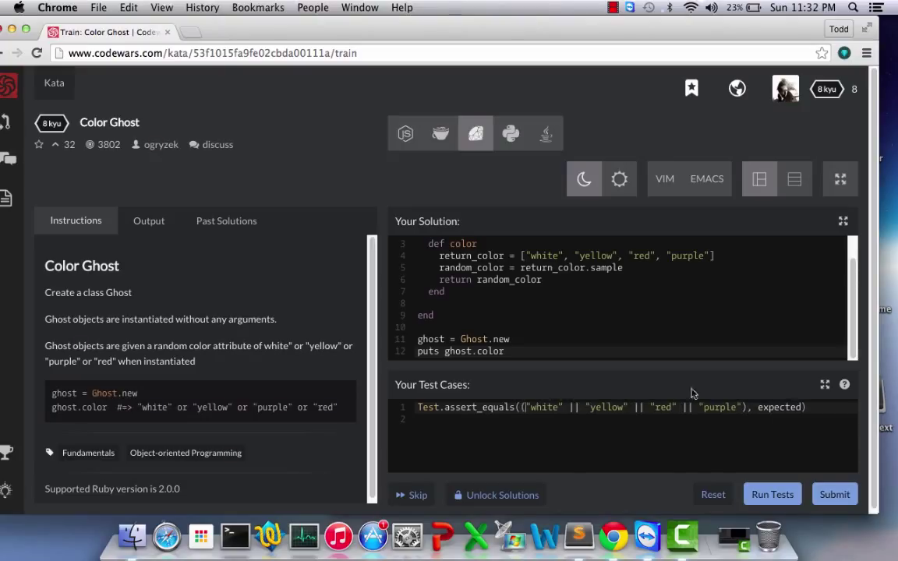
pyautogui.doubleClick(779, 407)
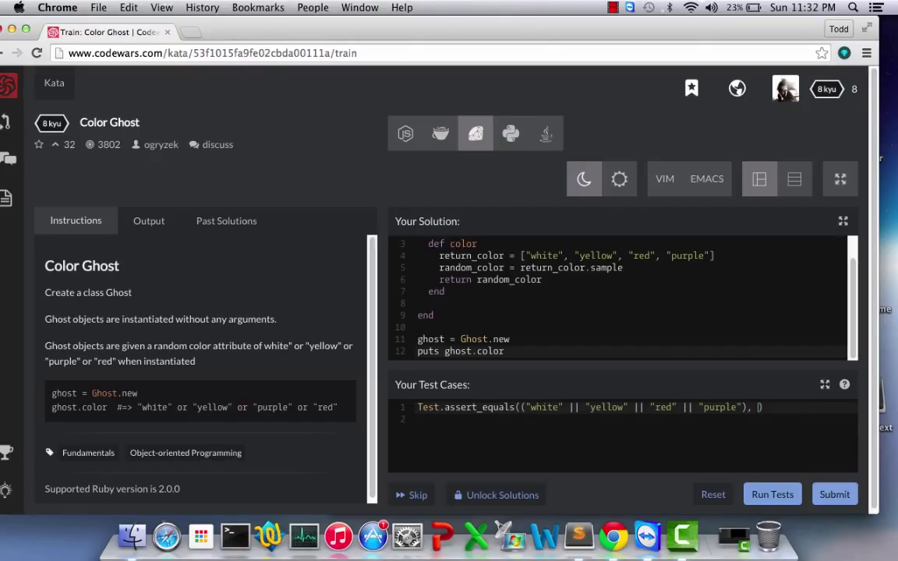
pyautogui.write('()')
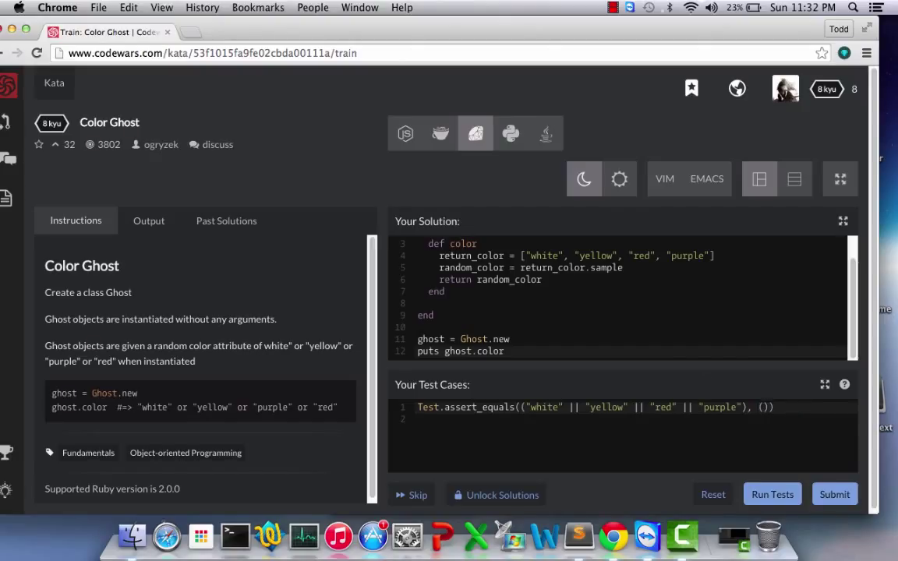
pyautogui.moveTo(711, 377)
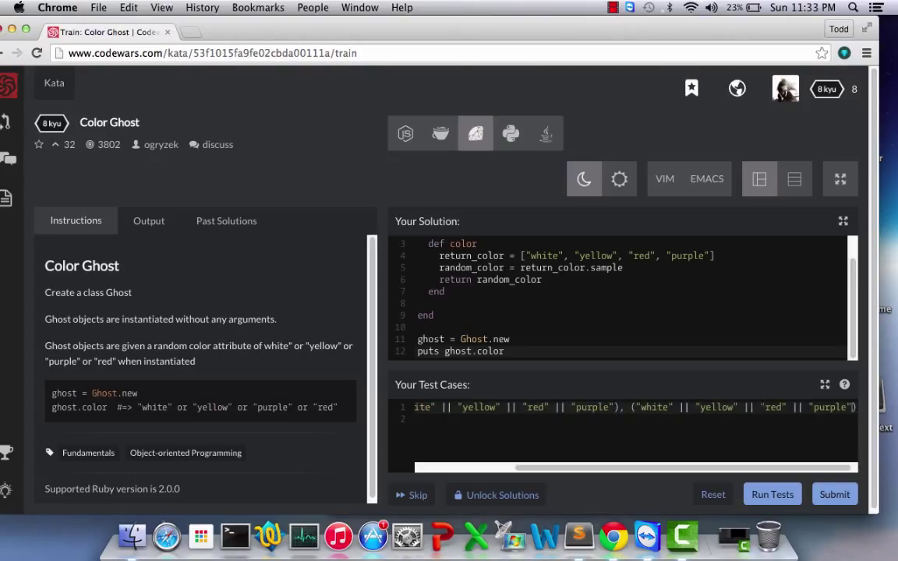
pyautogui.moveTo(515, 468); pyautogui.dragTo(686, 468)
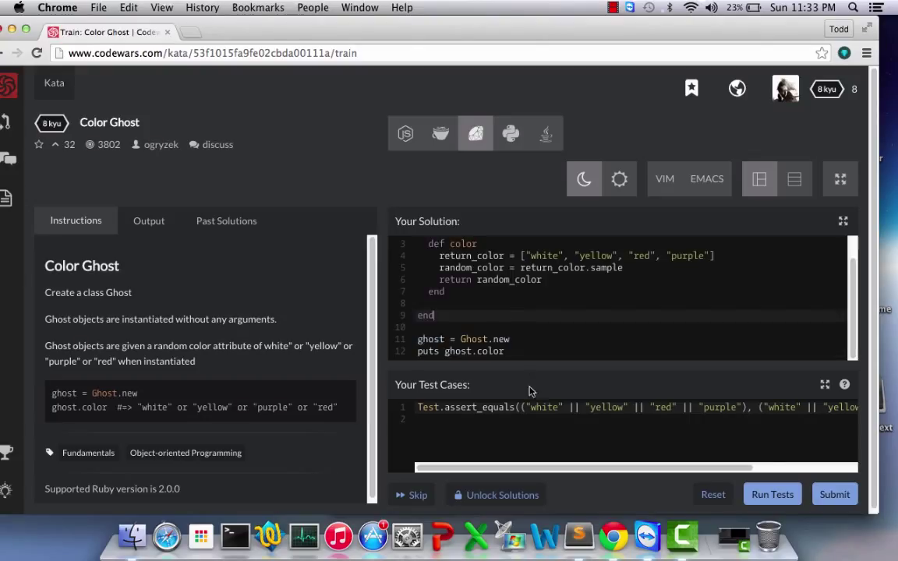
pyautogui.moveTo(623, 373)
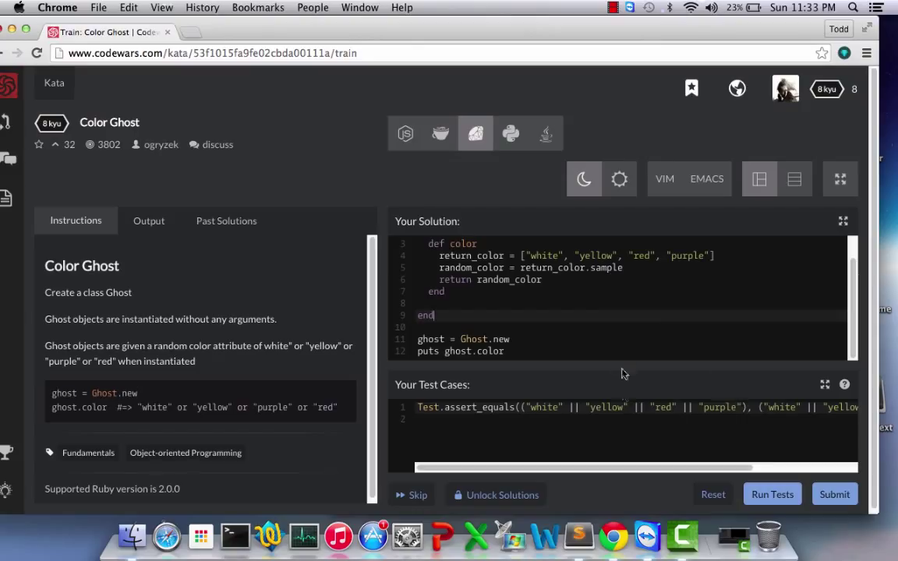
pyautogui.moveTo(734, 487)
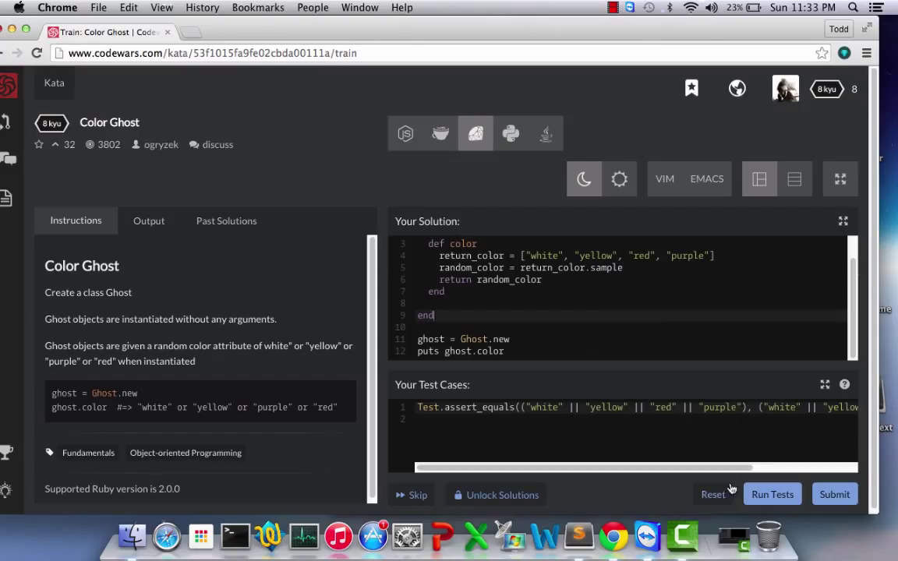
# Step: Run the tests and submit, confirming 4 passed and 0 failed
pyautogui.click(771, 494)
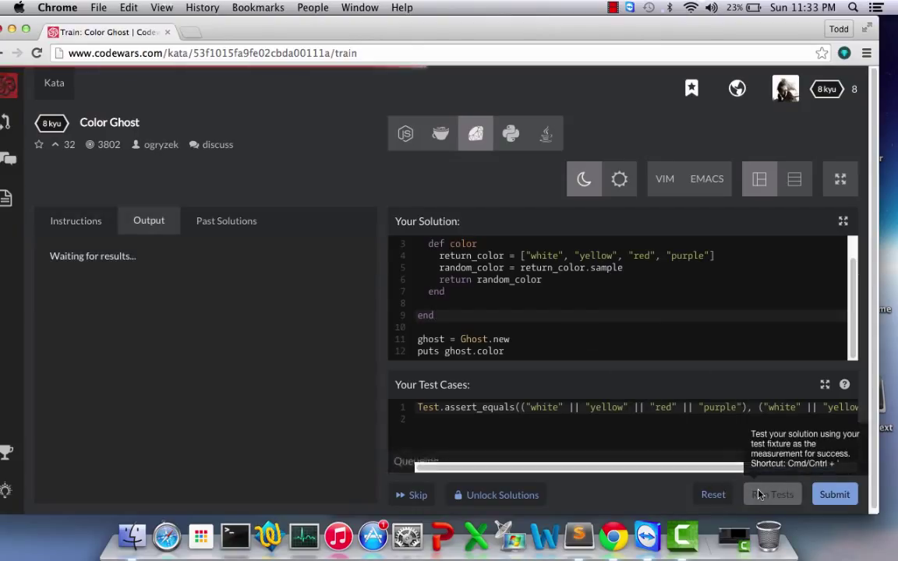
pyautogui.click(771, 494)
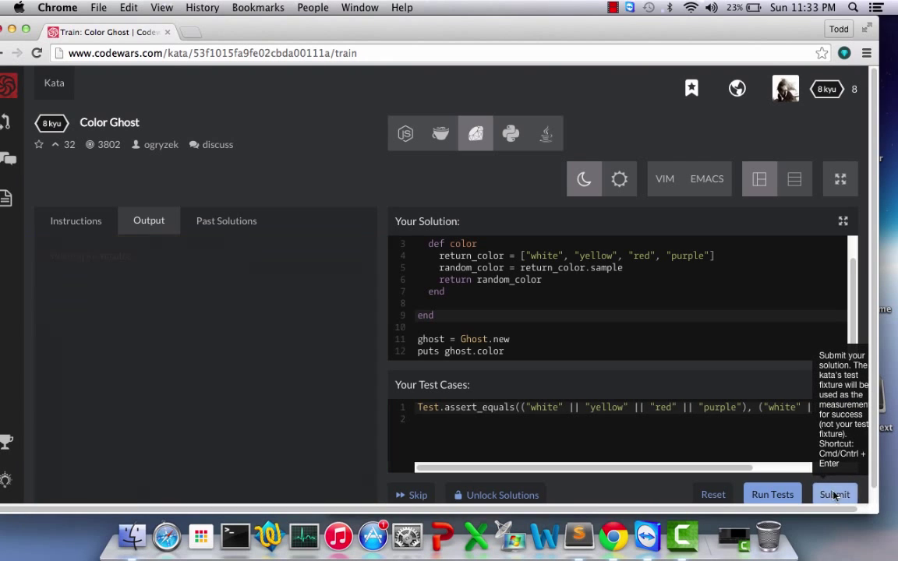
pyautogui.click(772, 494)
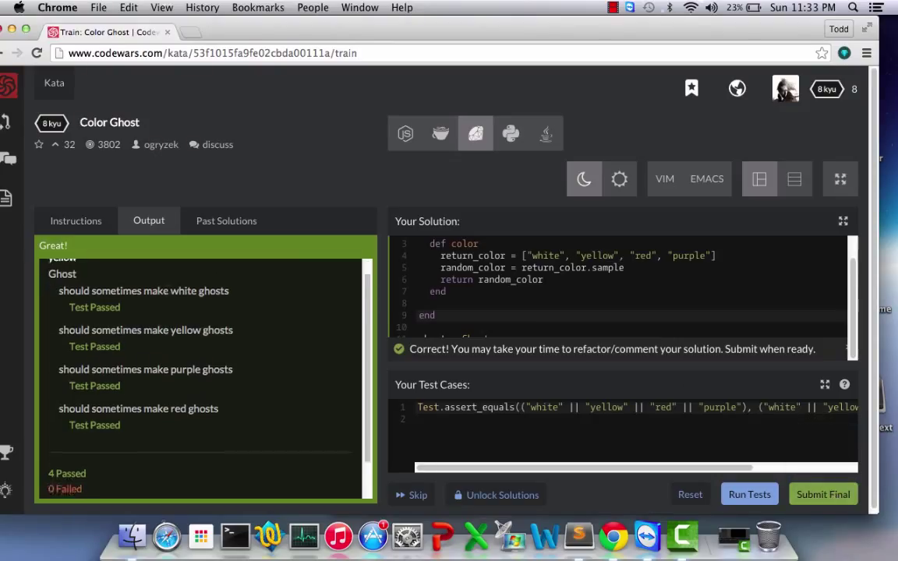
pyautogui.scroll(-3)
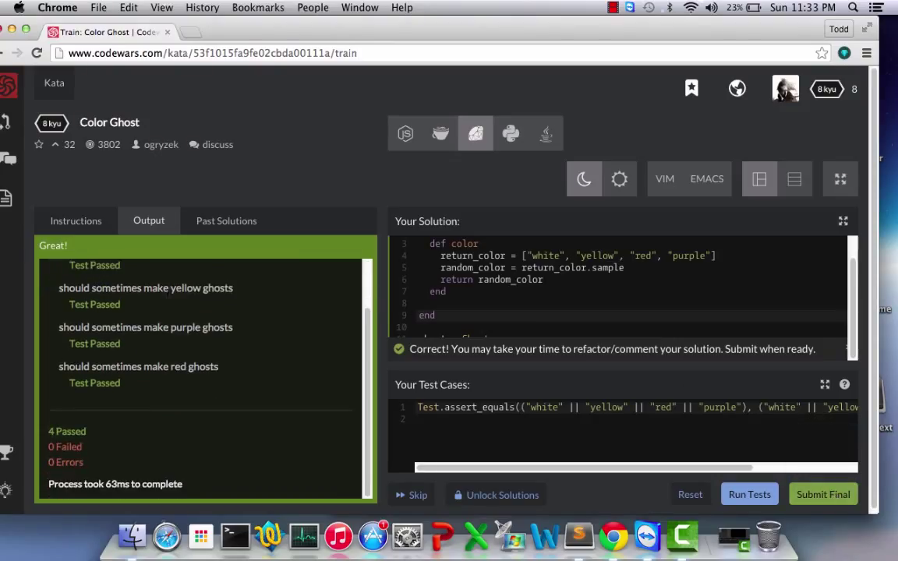
pyautogui.moveTo(831, 494)
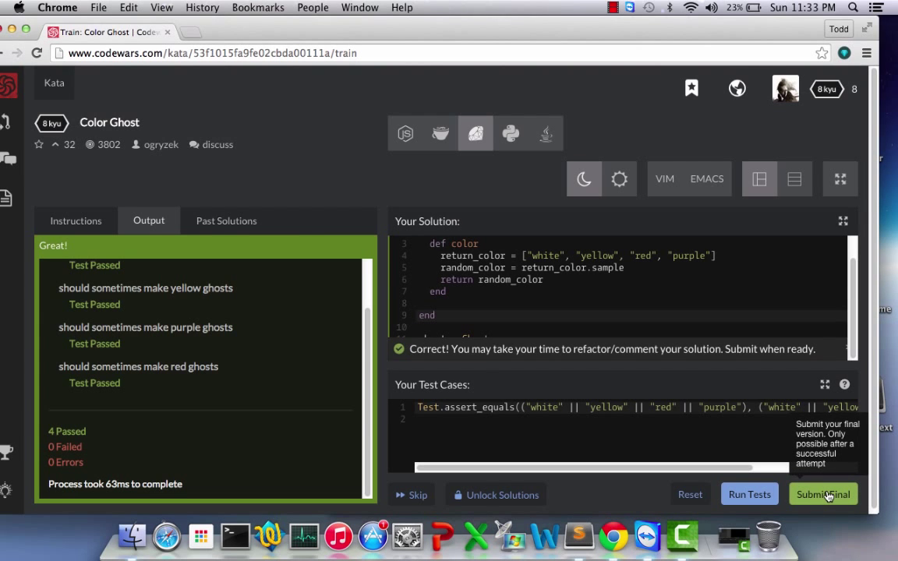
# Step: Submit the final Ghost solution and open other users' solutions
pyautogui.click(842, 494)
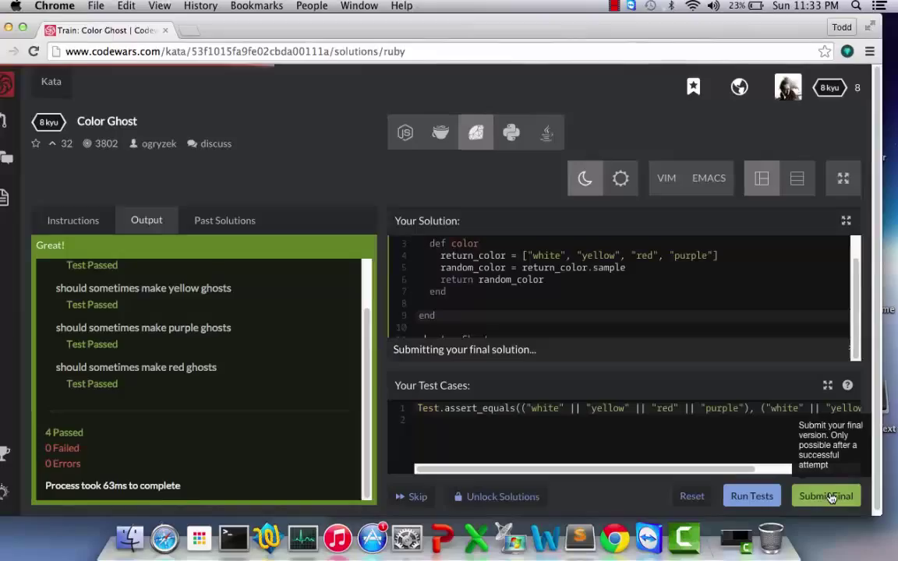
pyautogui.click(827, 496)
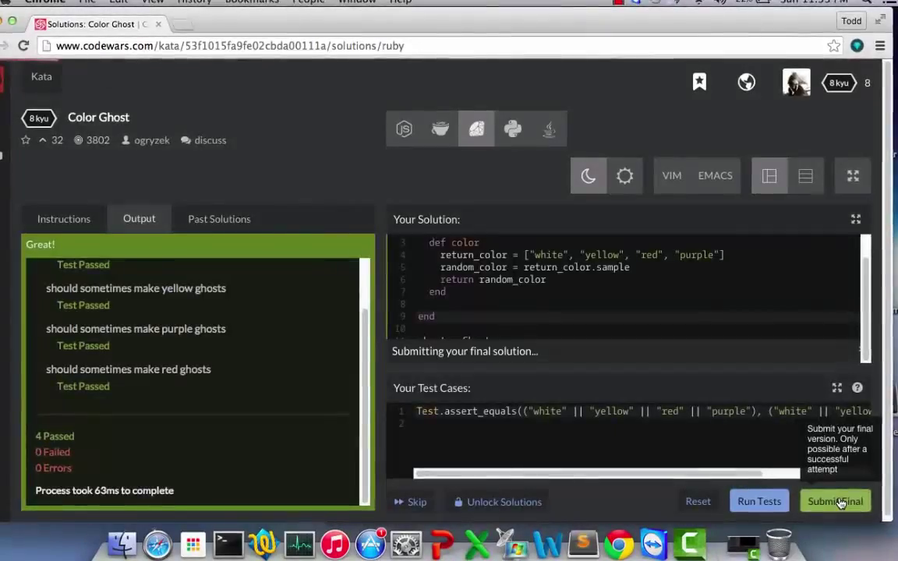
pyautogui.click(834, 501)
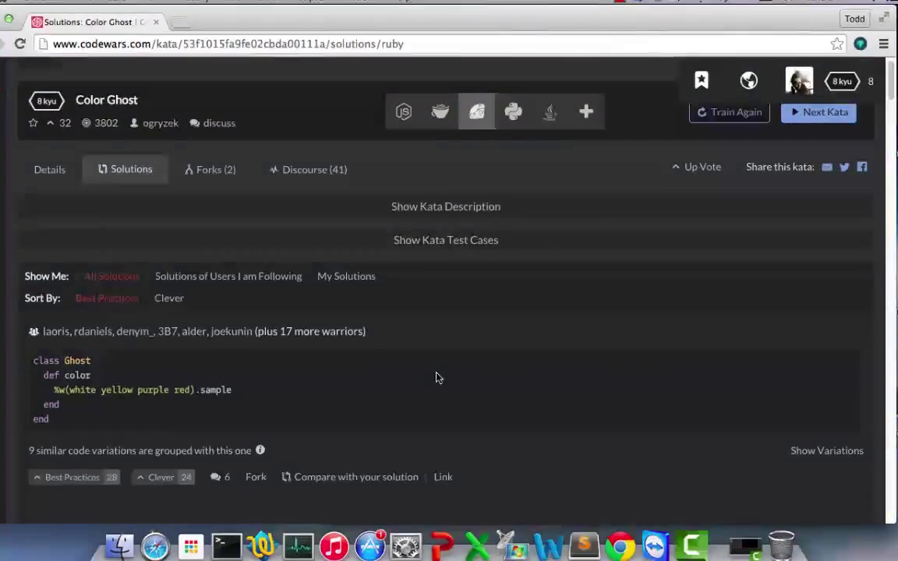
# Step: Scroll past the sample-based Ruby solutions to the one using Random.rand(4)
pyautogui.scroll(-3)
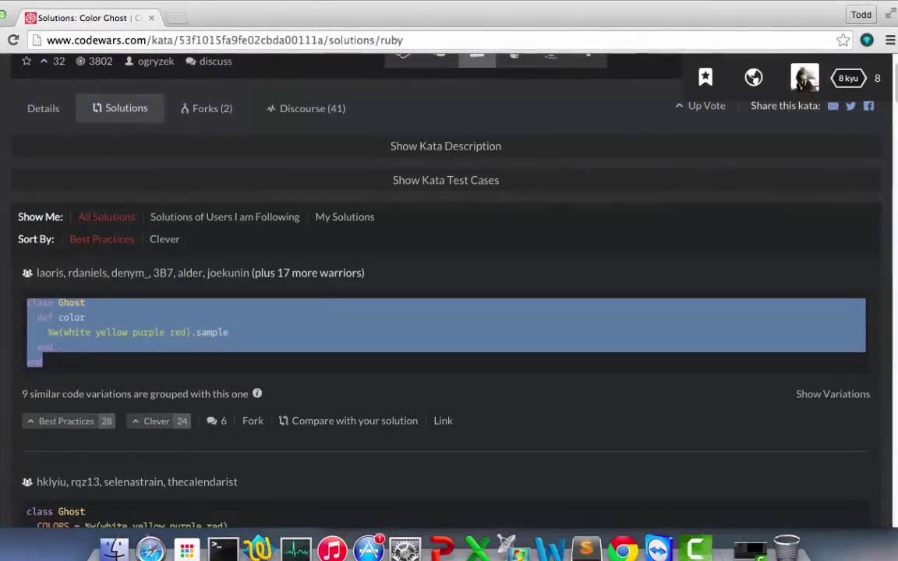
pyautogui.scroll(-3)
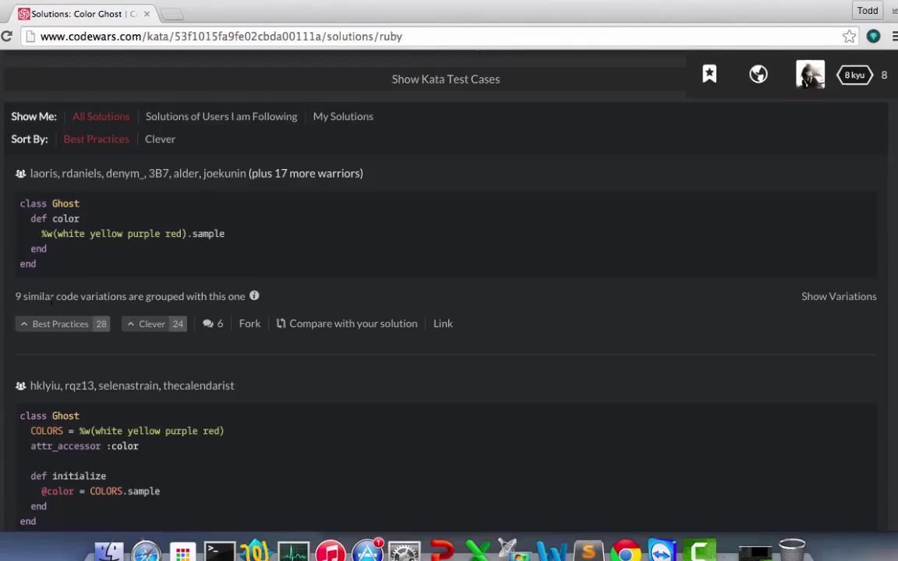
pyautogui.scroll(-3)
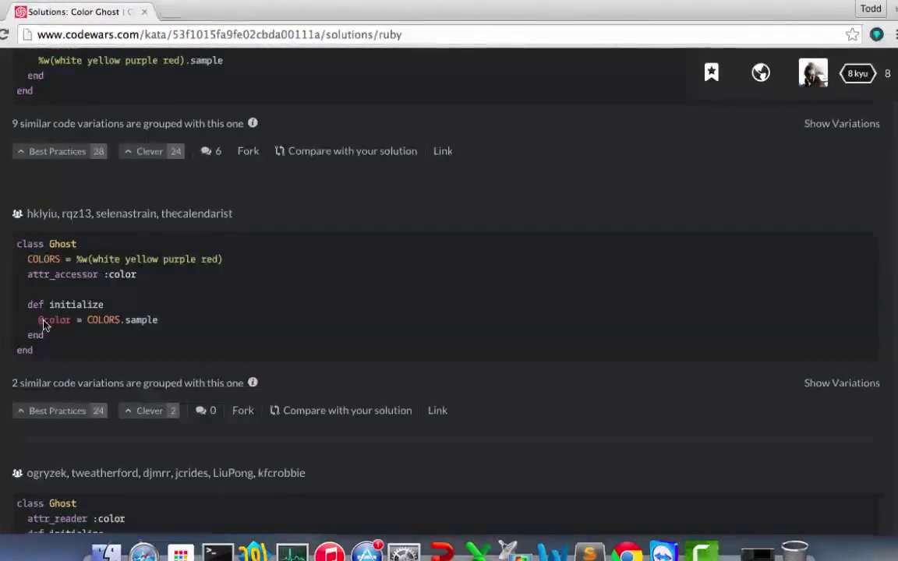
pyautogui.scroll(-3)
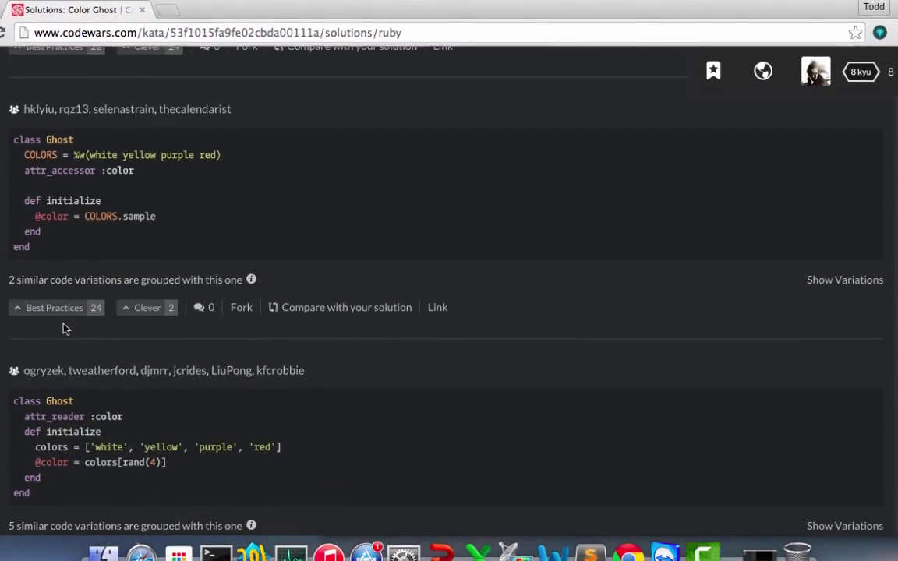
pyautogui.scroll(-3)
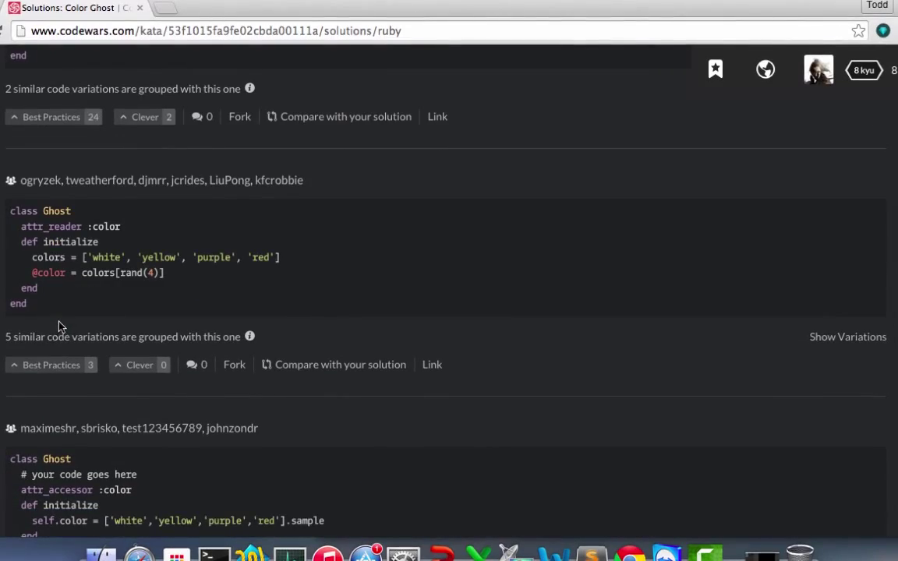
pyautogui.scroll(-3)
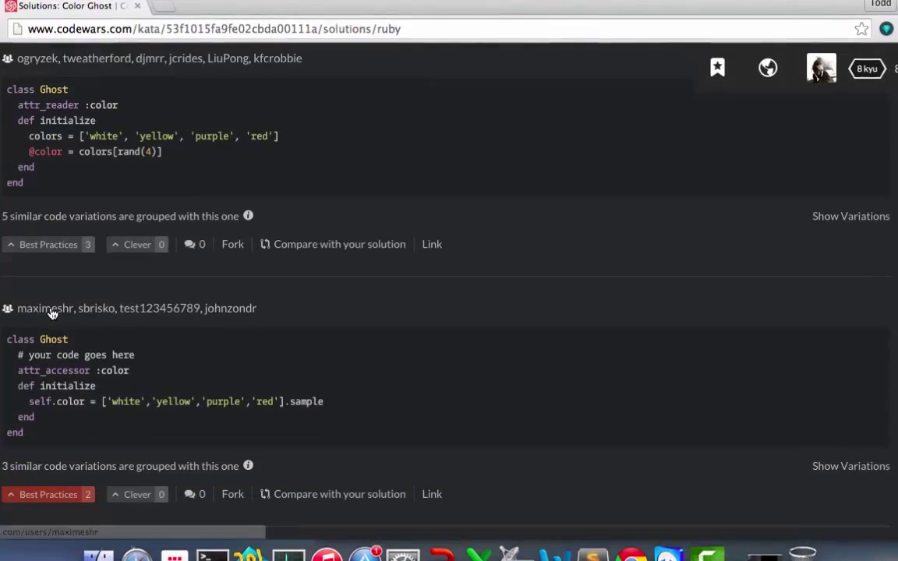
pyautogui.scroll(-3)
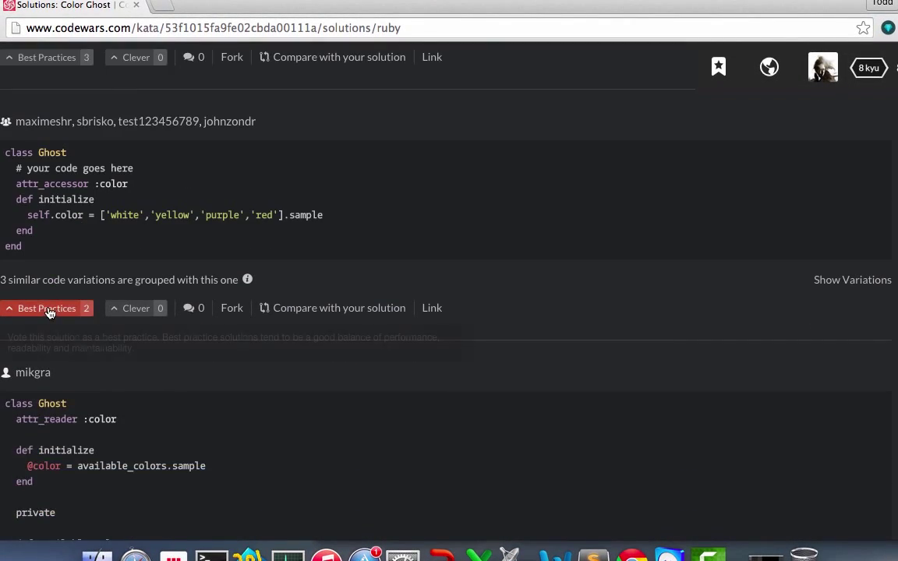
pyautogui.scroll(-3)
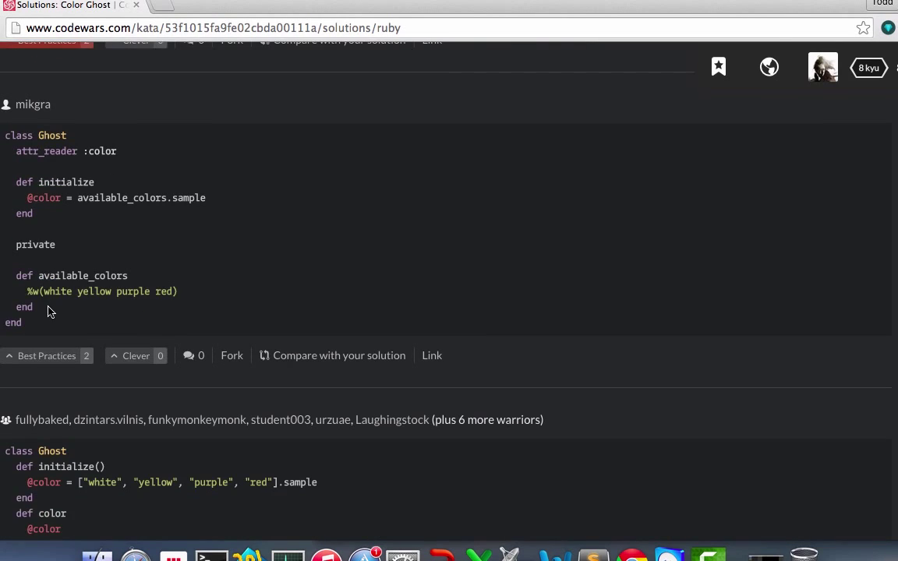
pyautogui.scroll(-3)
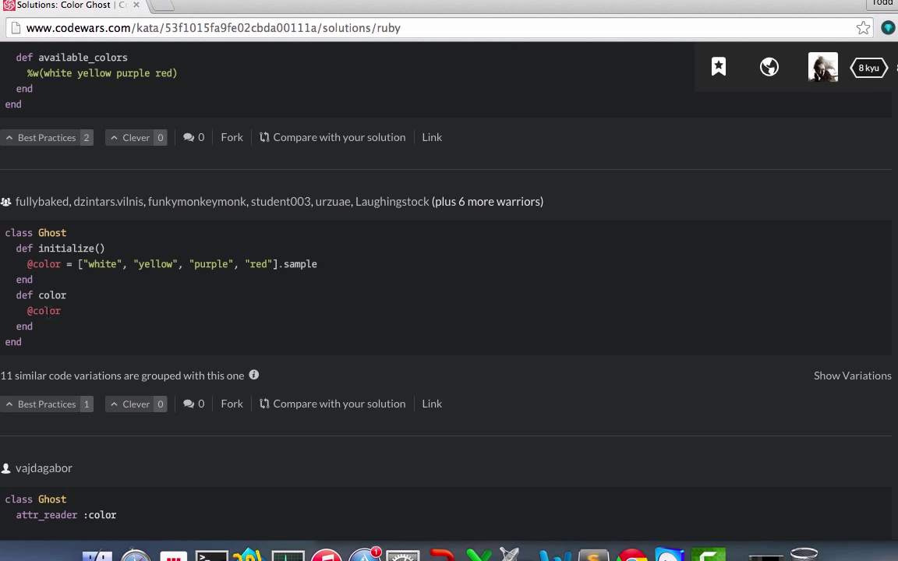
pyautogui.scroll(-3)
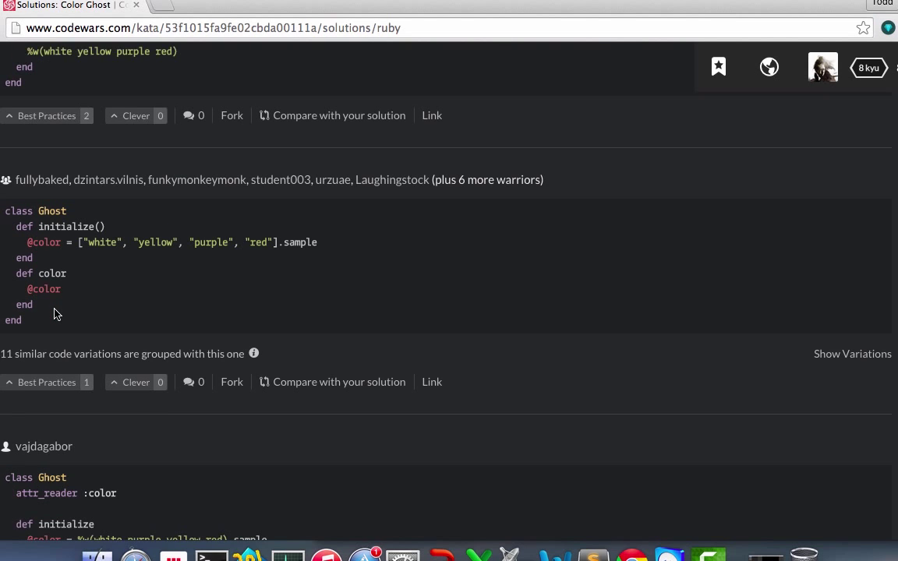
pyautogui.scroll(-3)
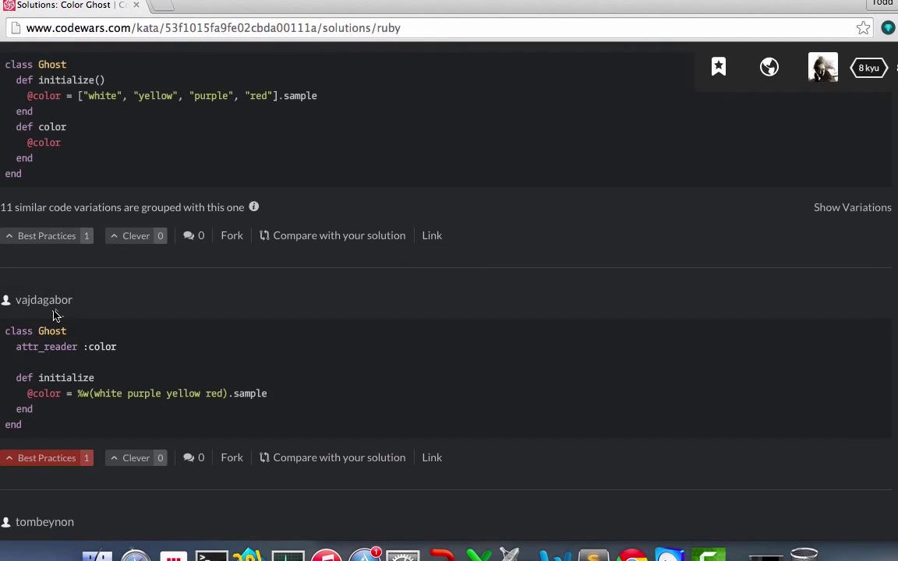
pyautogui.scroll(-3)
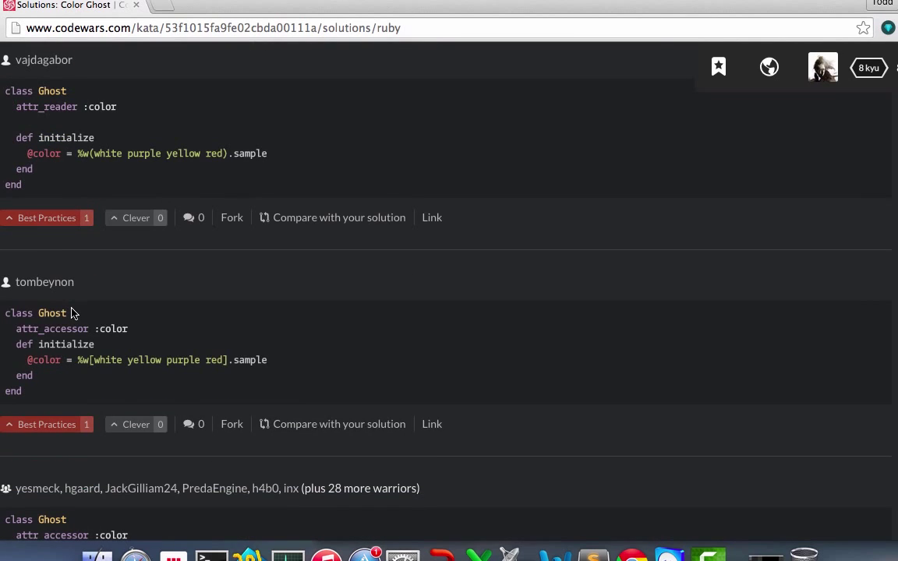
pyautogui.scroll(-3)
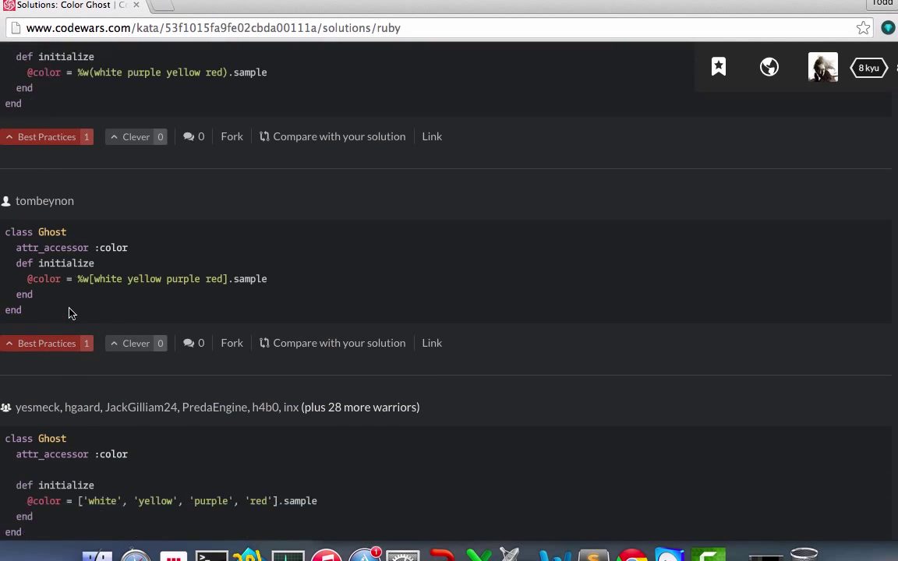
pyautogui.scroll(-3)
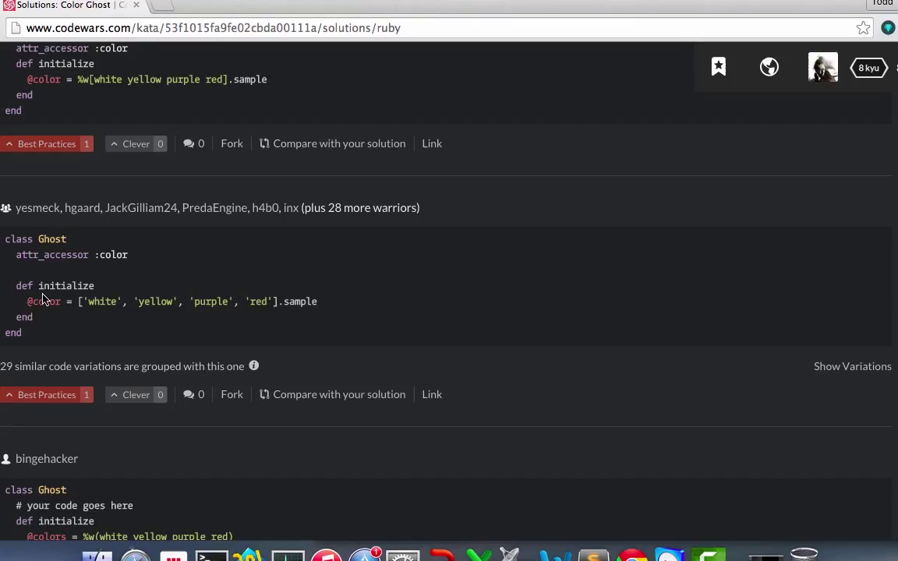
pyautogui.scroll(-3)
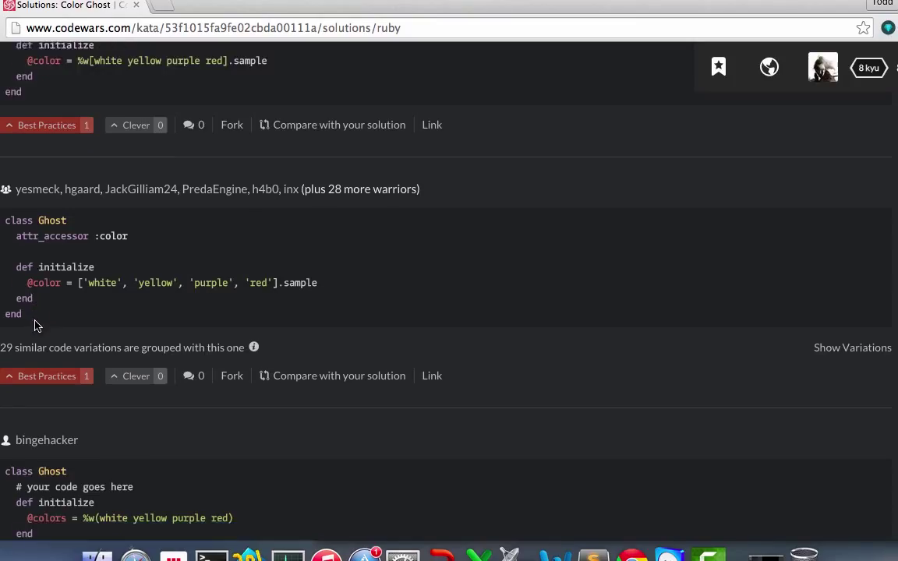
pyautogui.scroll(-3)
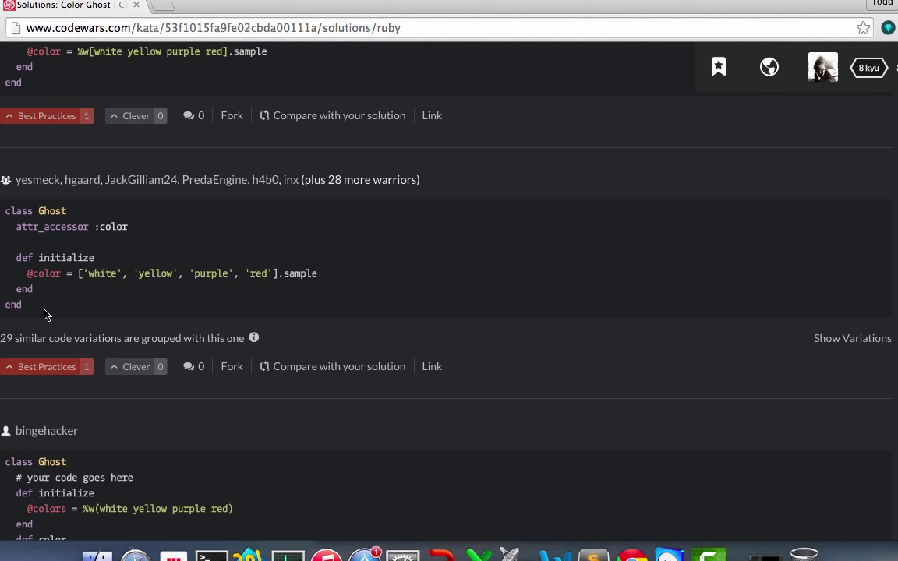
pyautogui.scroll(-3)
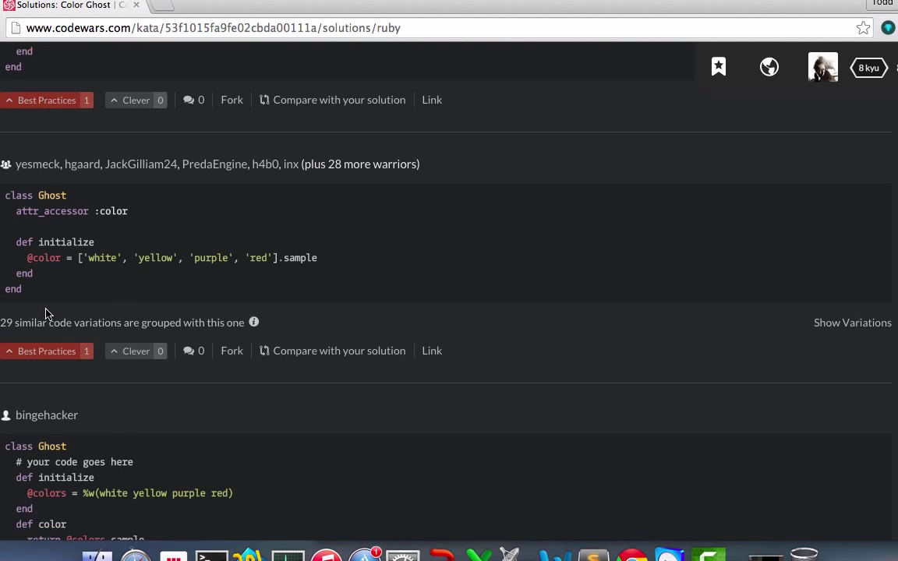
pyautogui.scroll(-3)
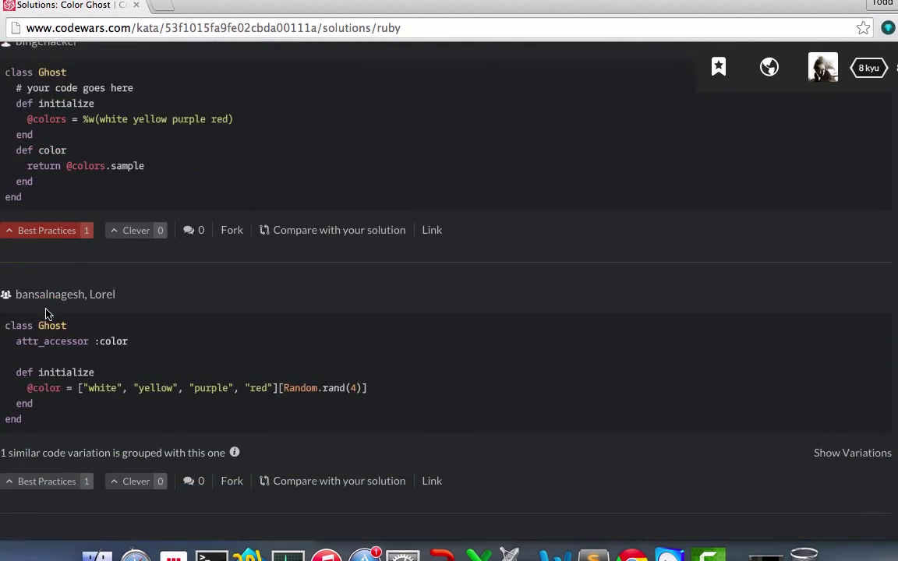
# Step: Scroll further to solutions using rand(4) indexing and an if/elsif chain
pyautogui.scroll(-3)
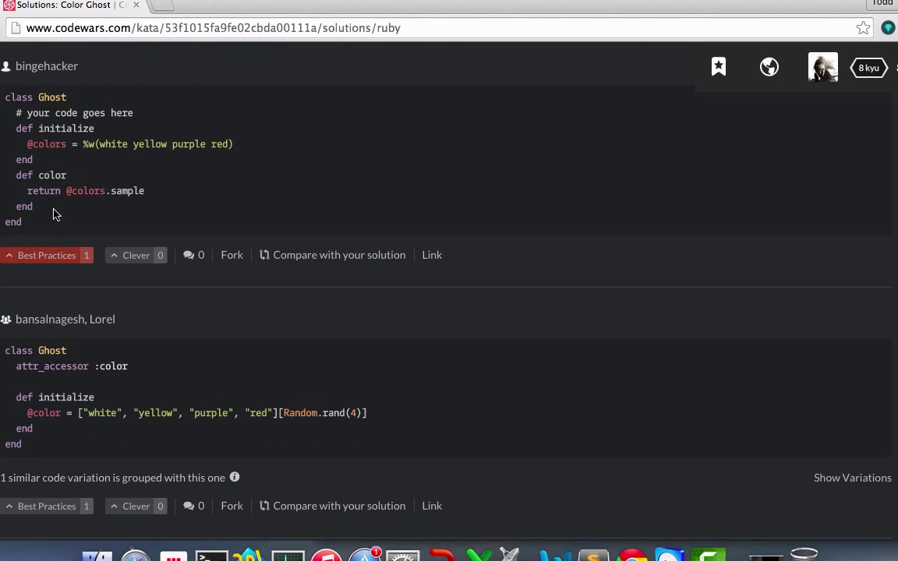
pyautogui.moveTo(56, 261)
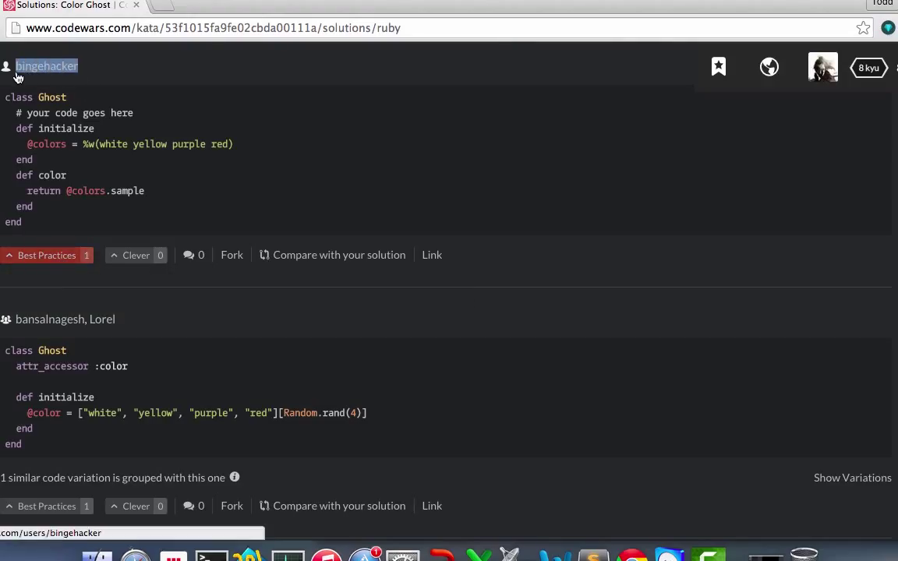
pyautogui.moveTo(208, 233)
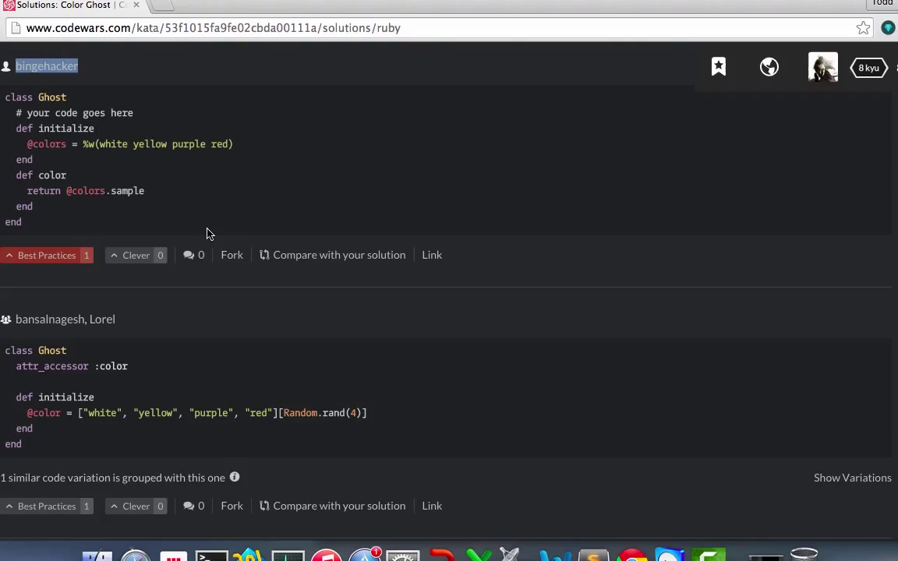
pyautogui.moveTo(141, 265)
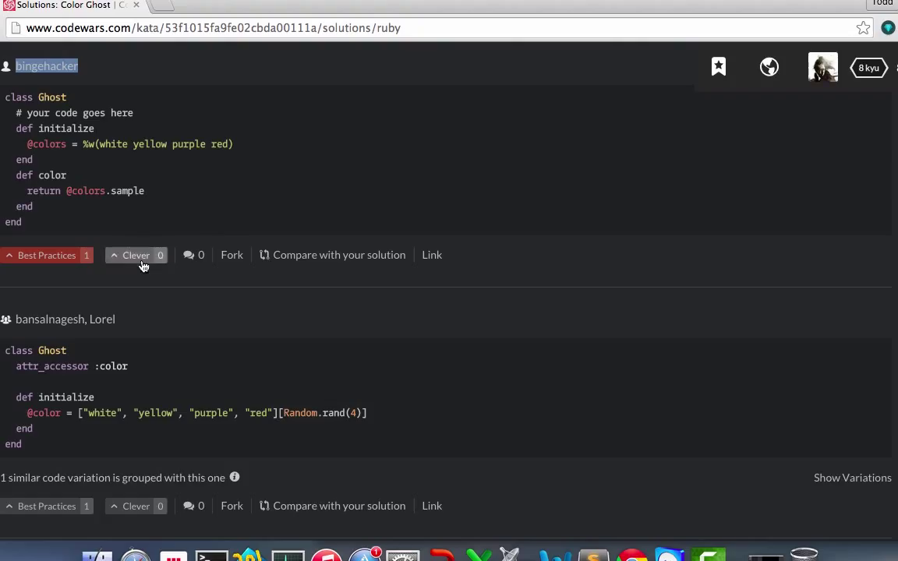
pyautogui.moveTo(127, 263)
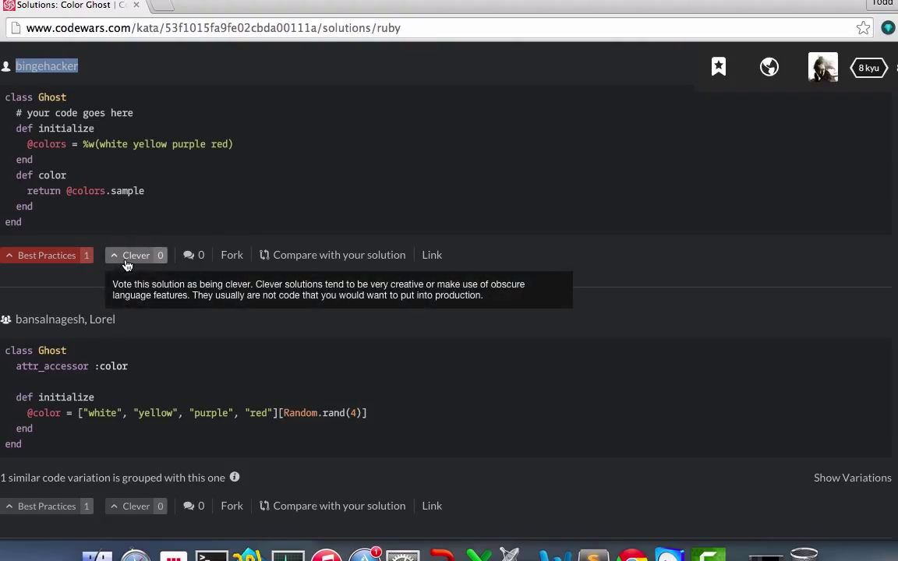
pyautogui.moveTo(128, 170)
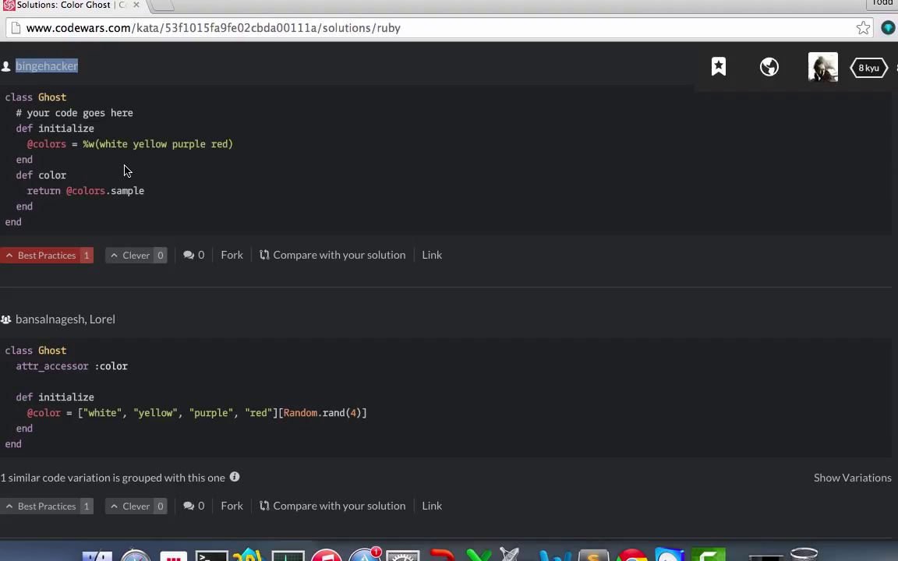
pyautogui.scroll(-3)
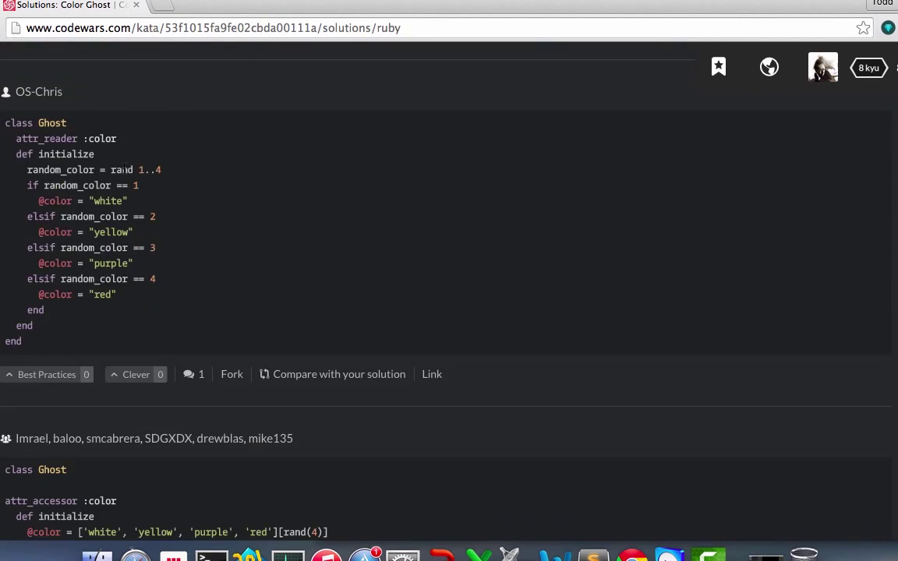
pyautogui.scroll(-3)
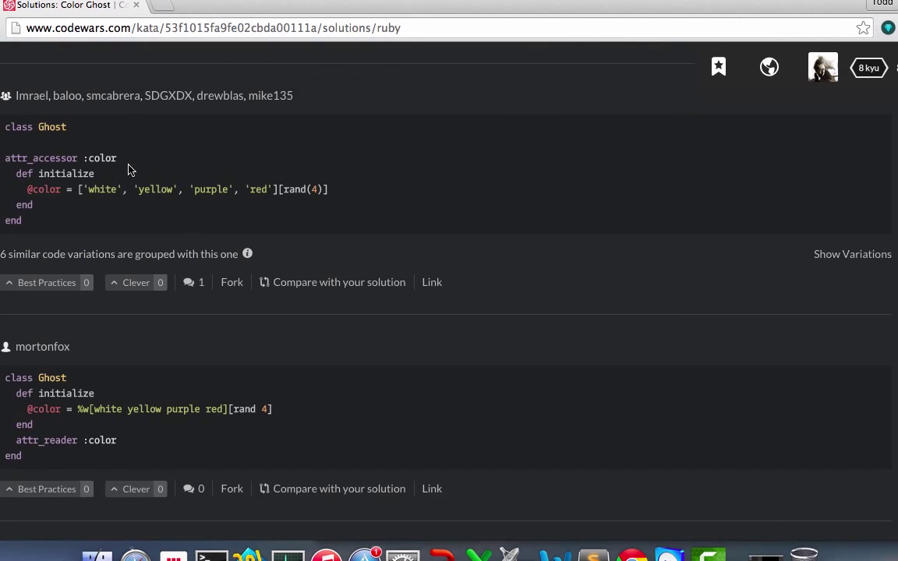
pyautogui.moveTo(86, 205)
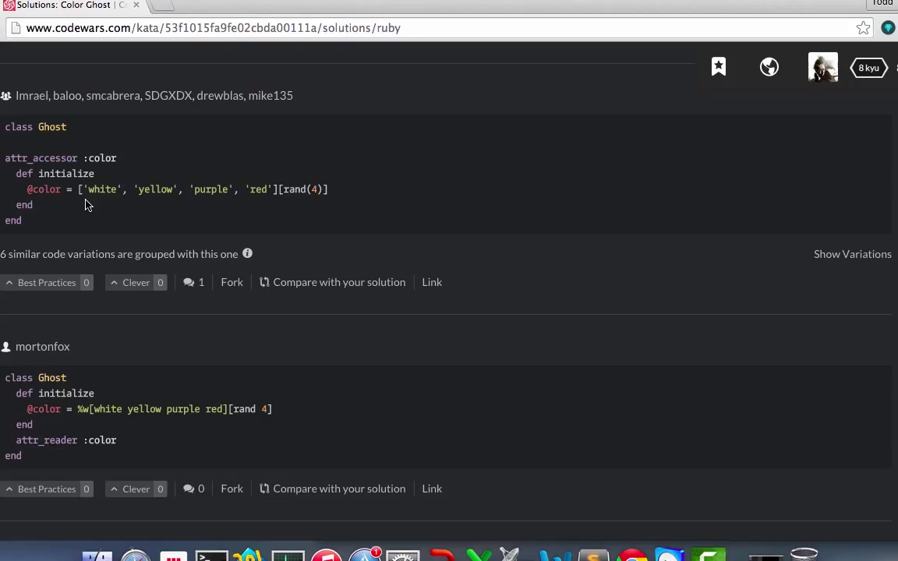
pyautogui.scroll(-3)
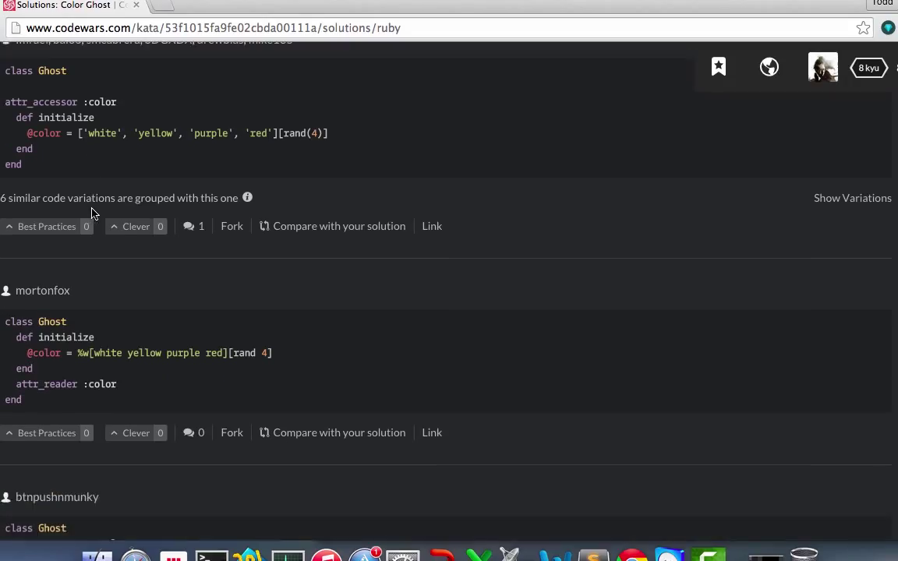